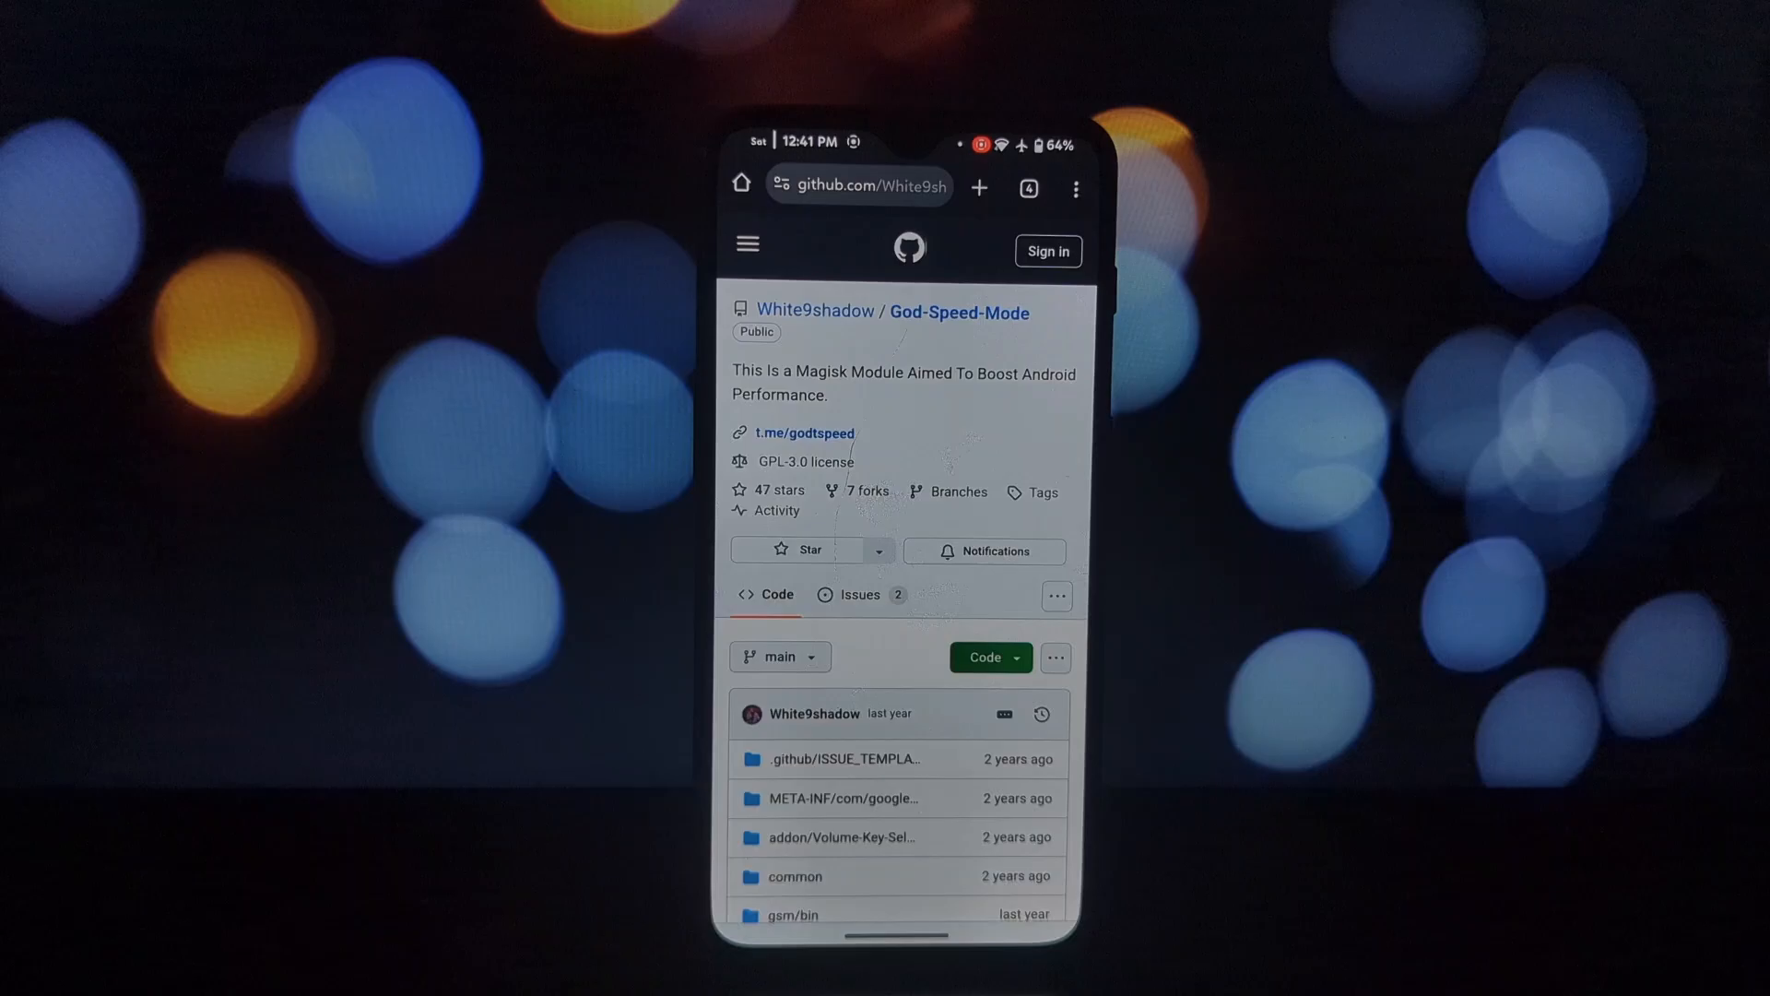
Scroll through Key Features and Installation and Setup down to the article's Conclusion
scroll("down", 3)
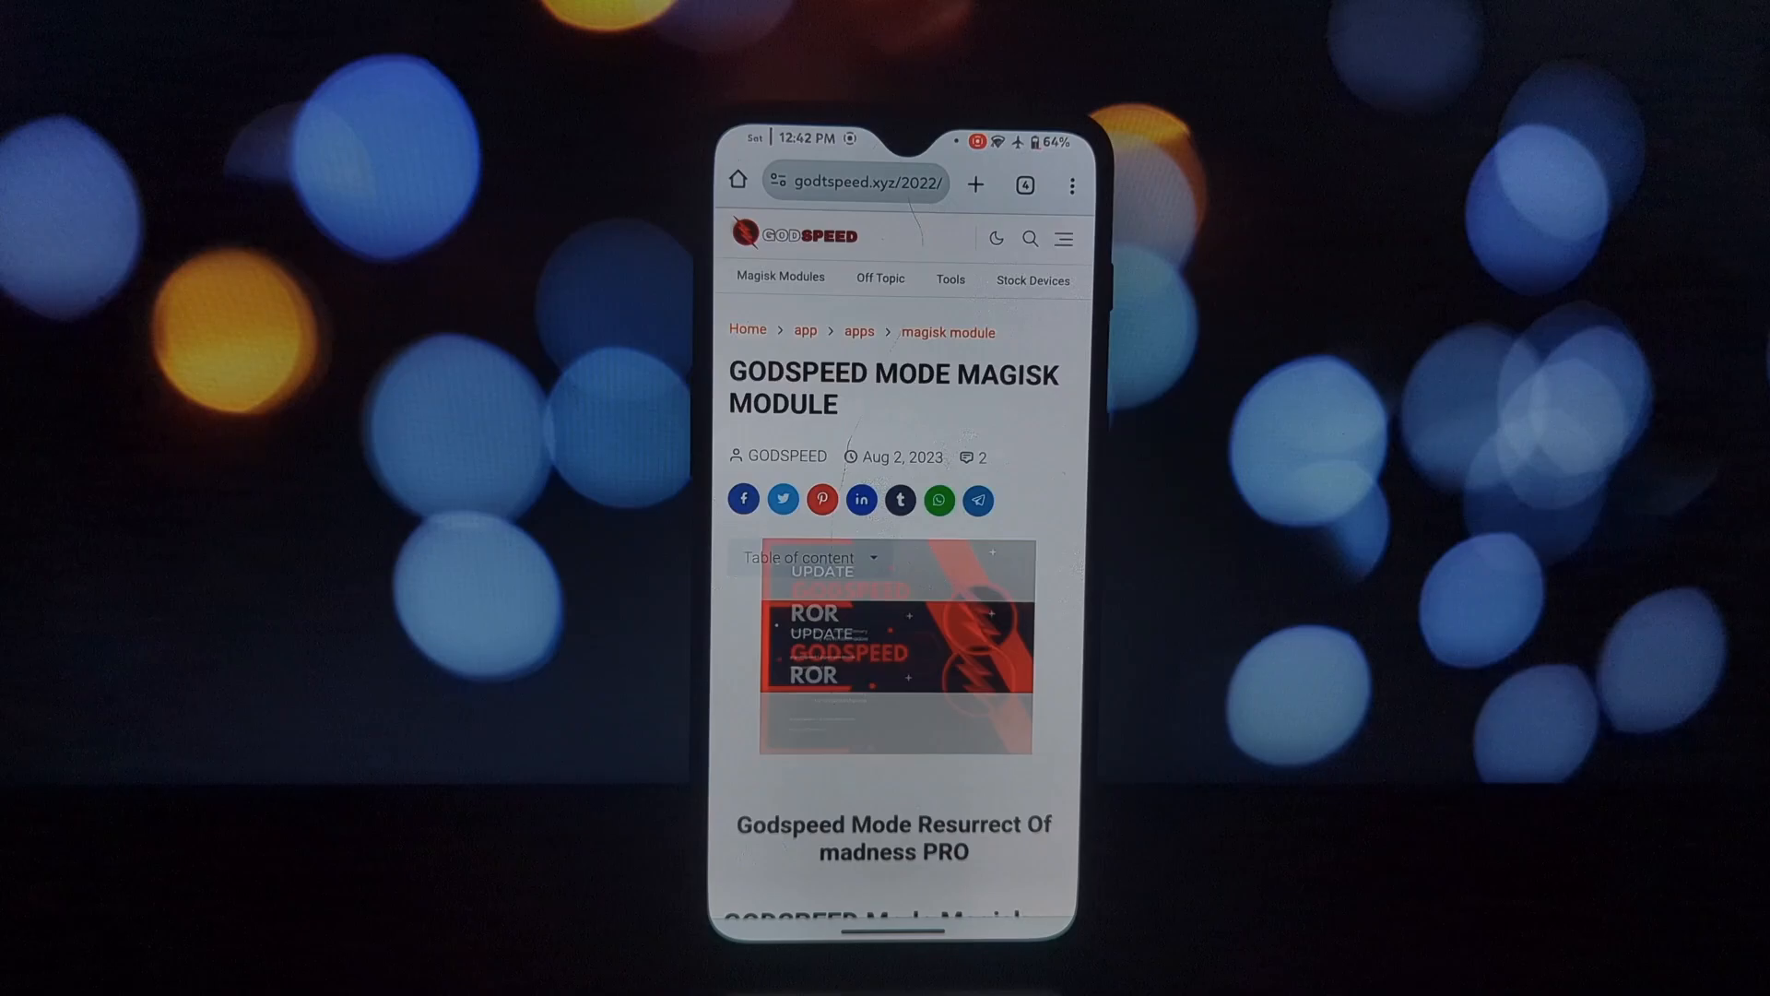
scroll("down", 3)
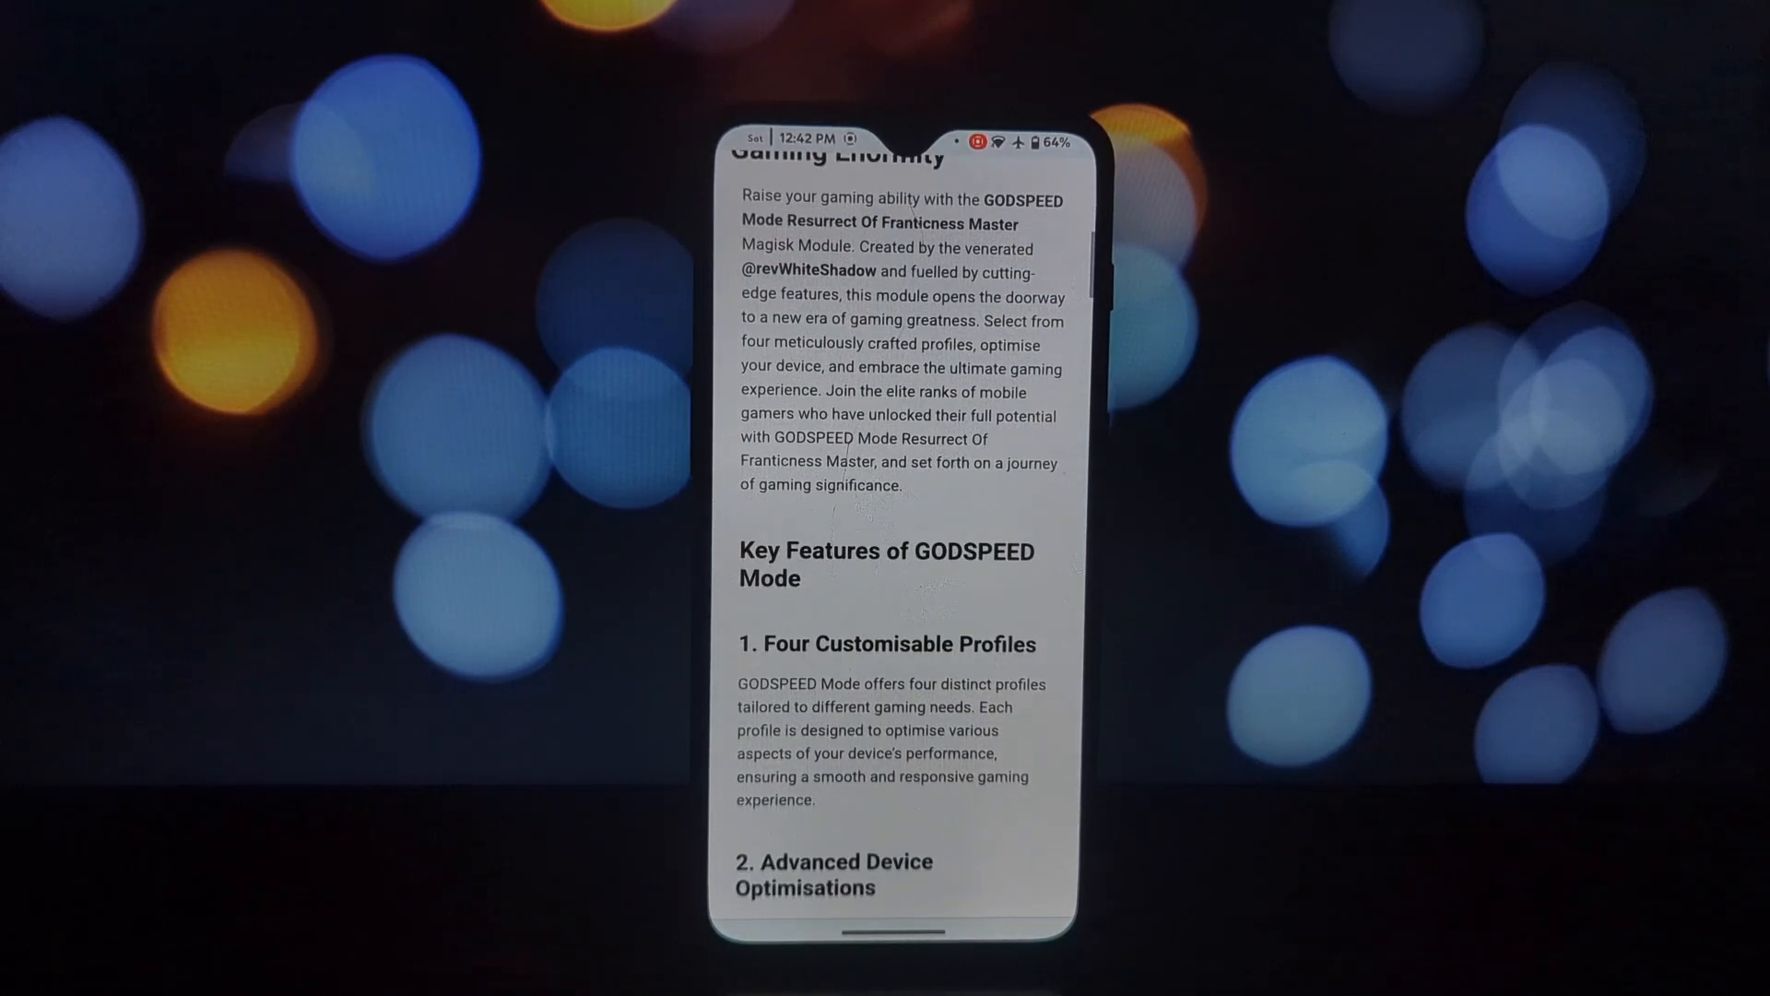
scroll("down", 3)
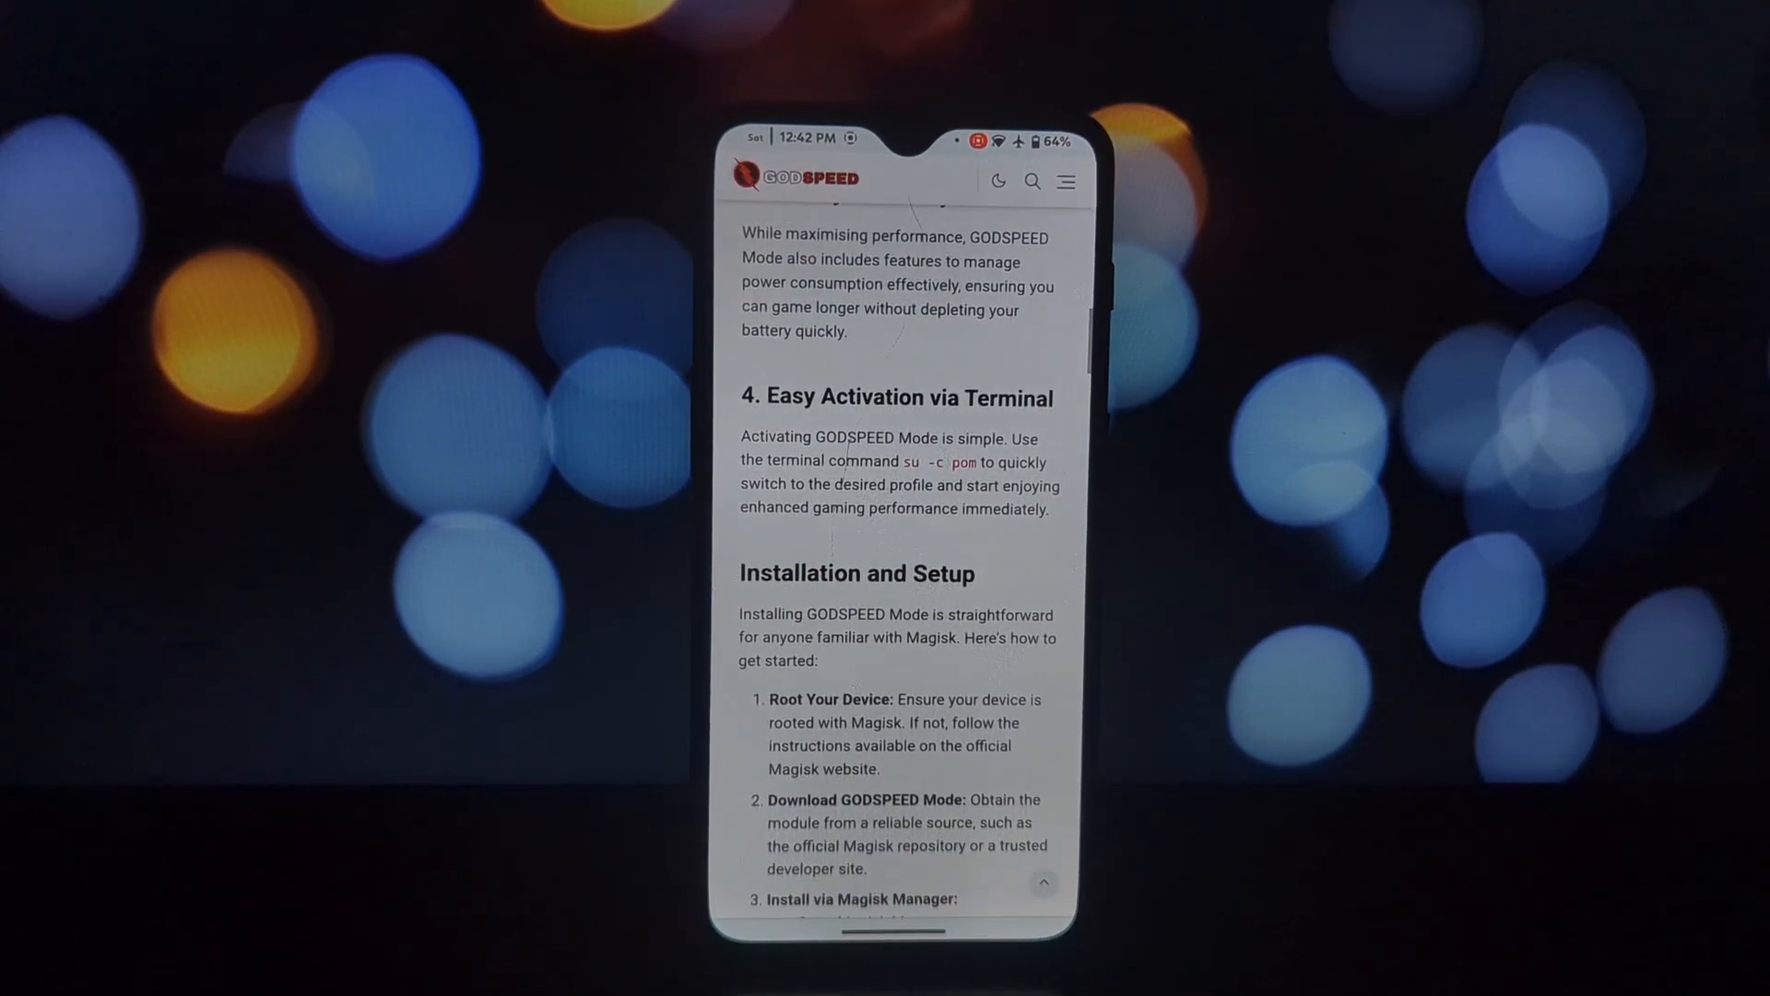
scroll("down", 3)
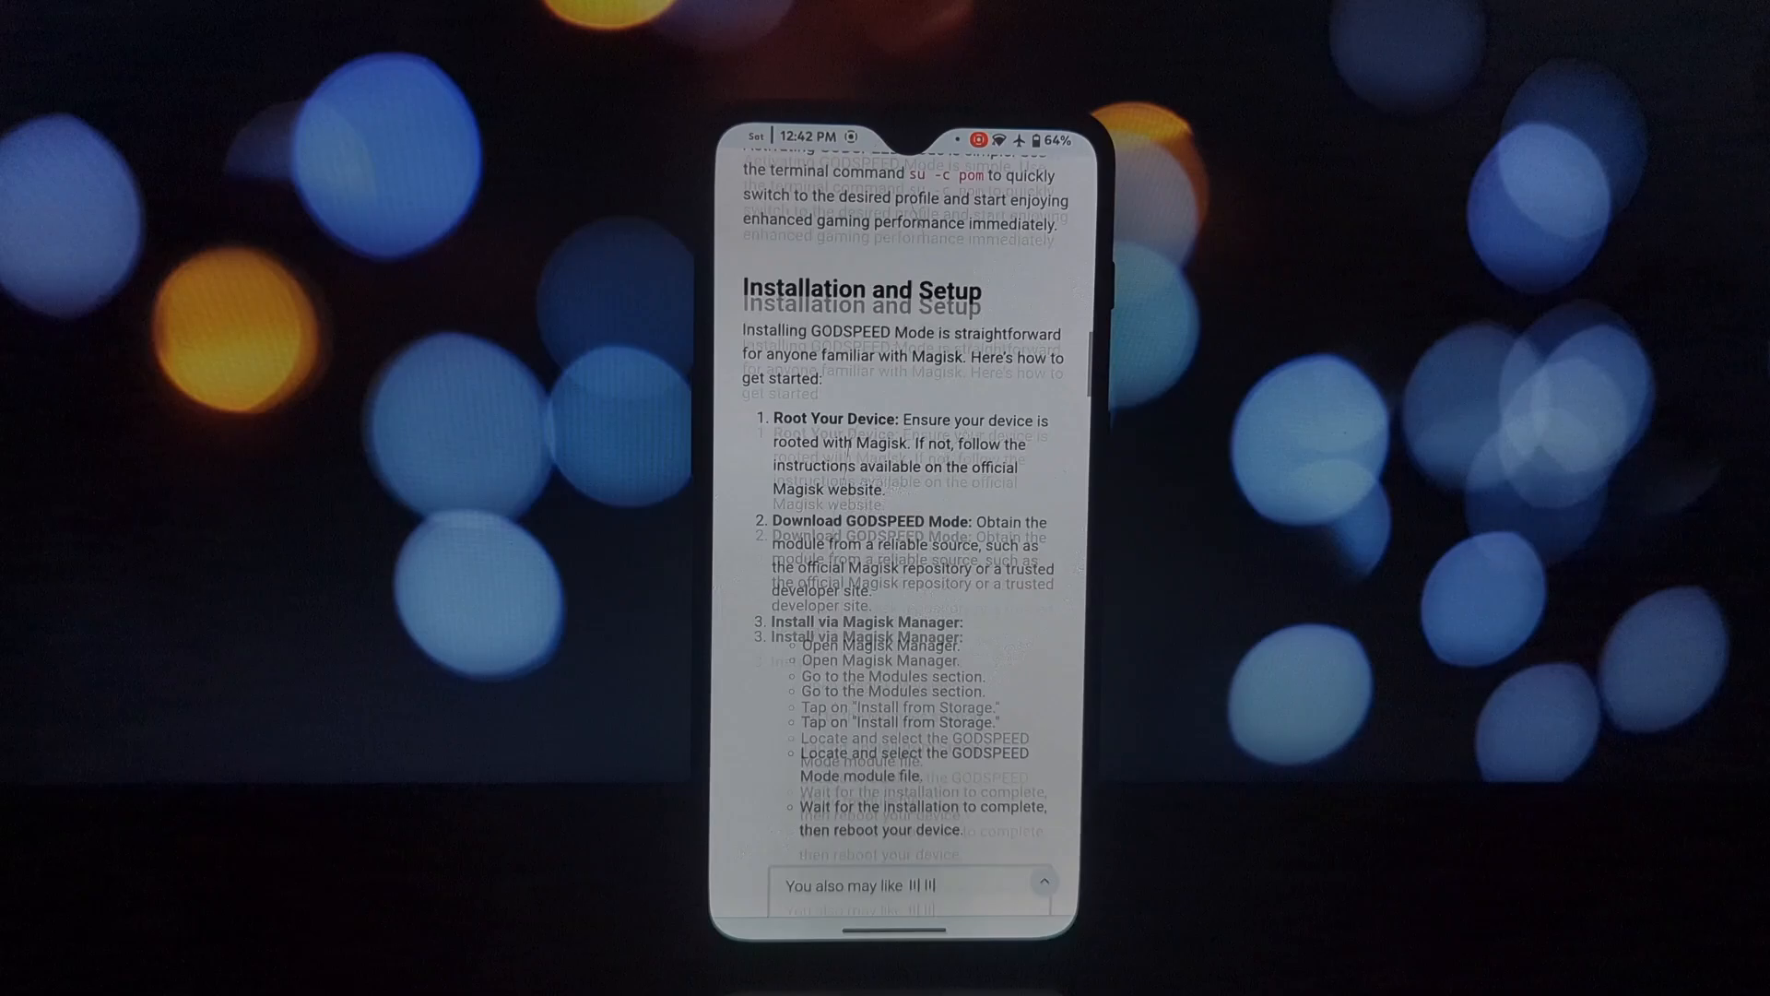
scroll("down", 3)
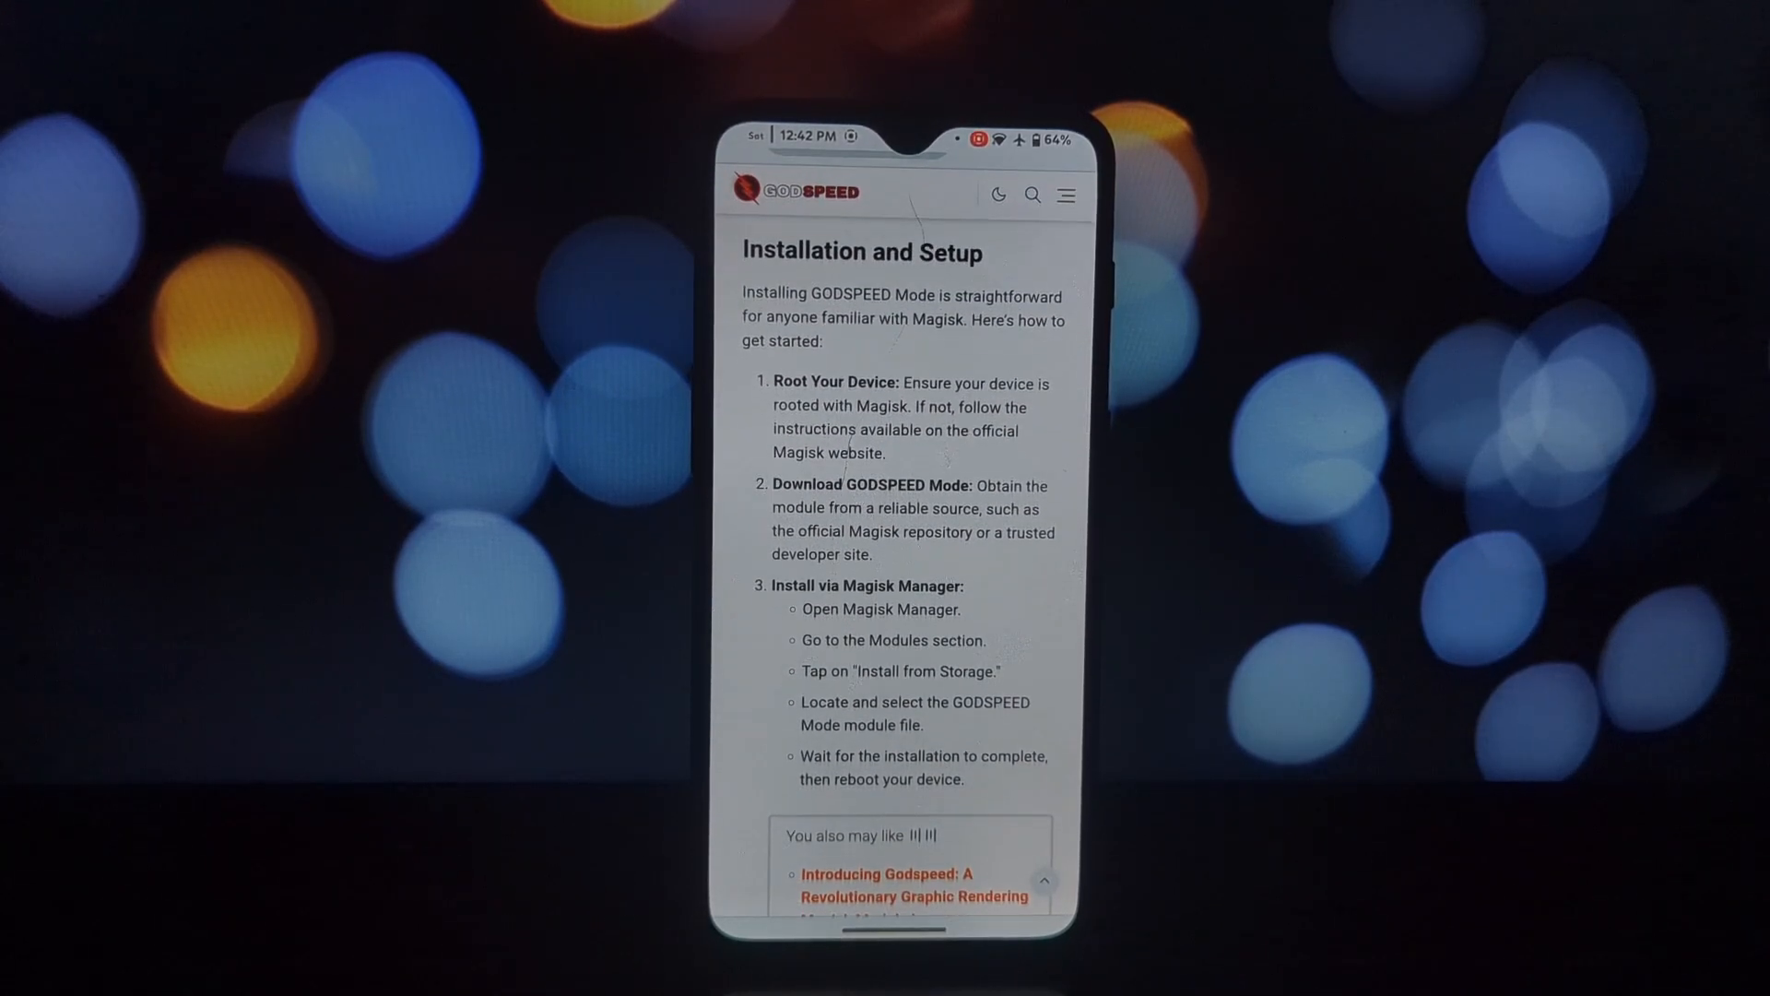
scroll("down", 3)
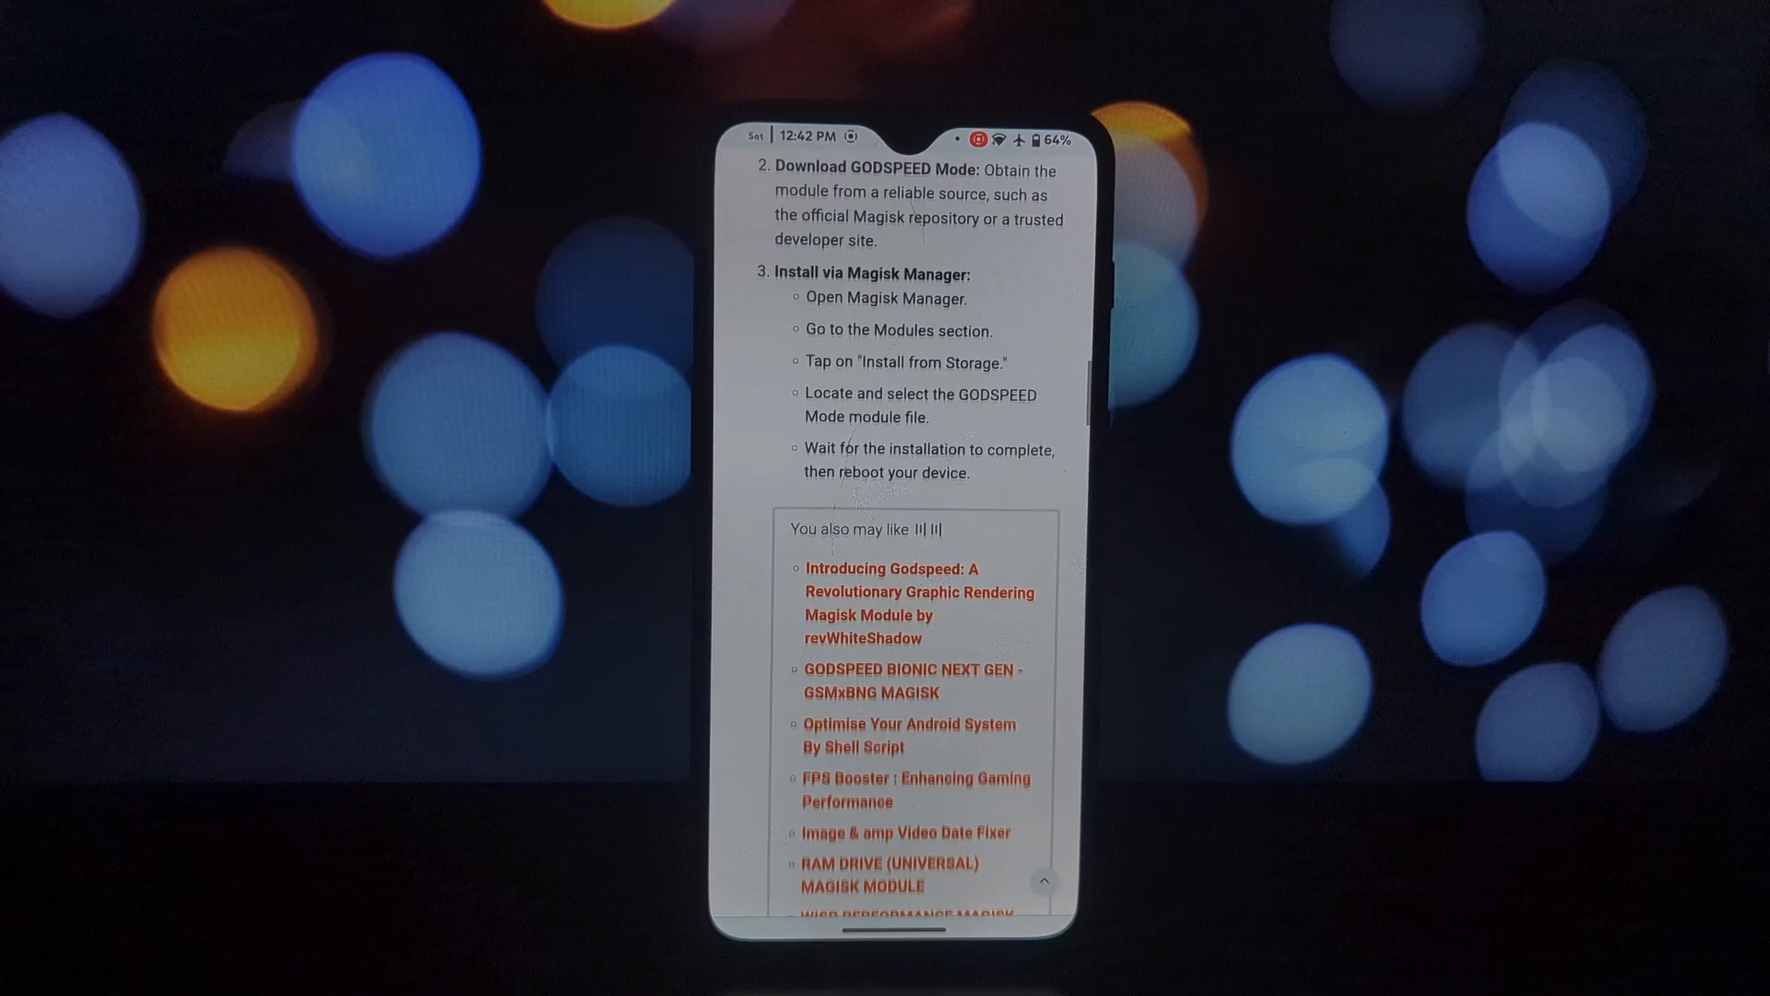
scroll("down", 3)
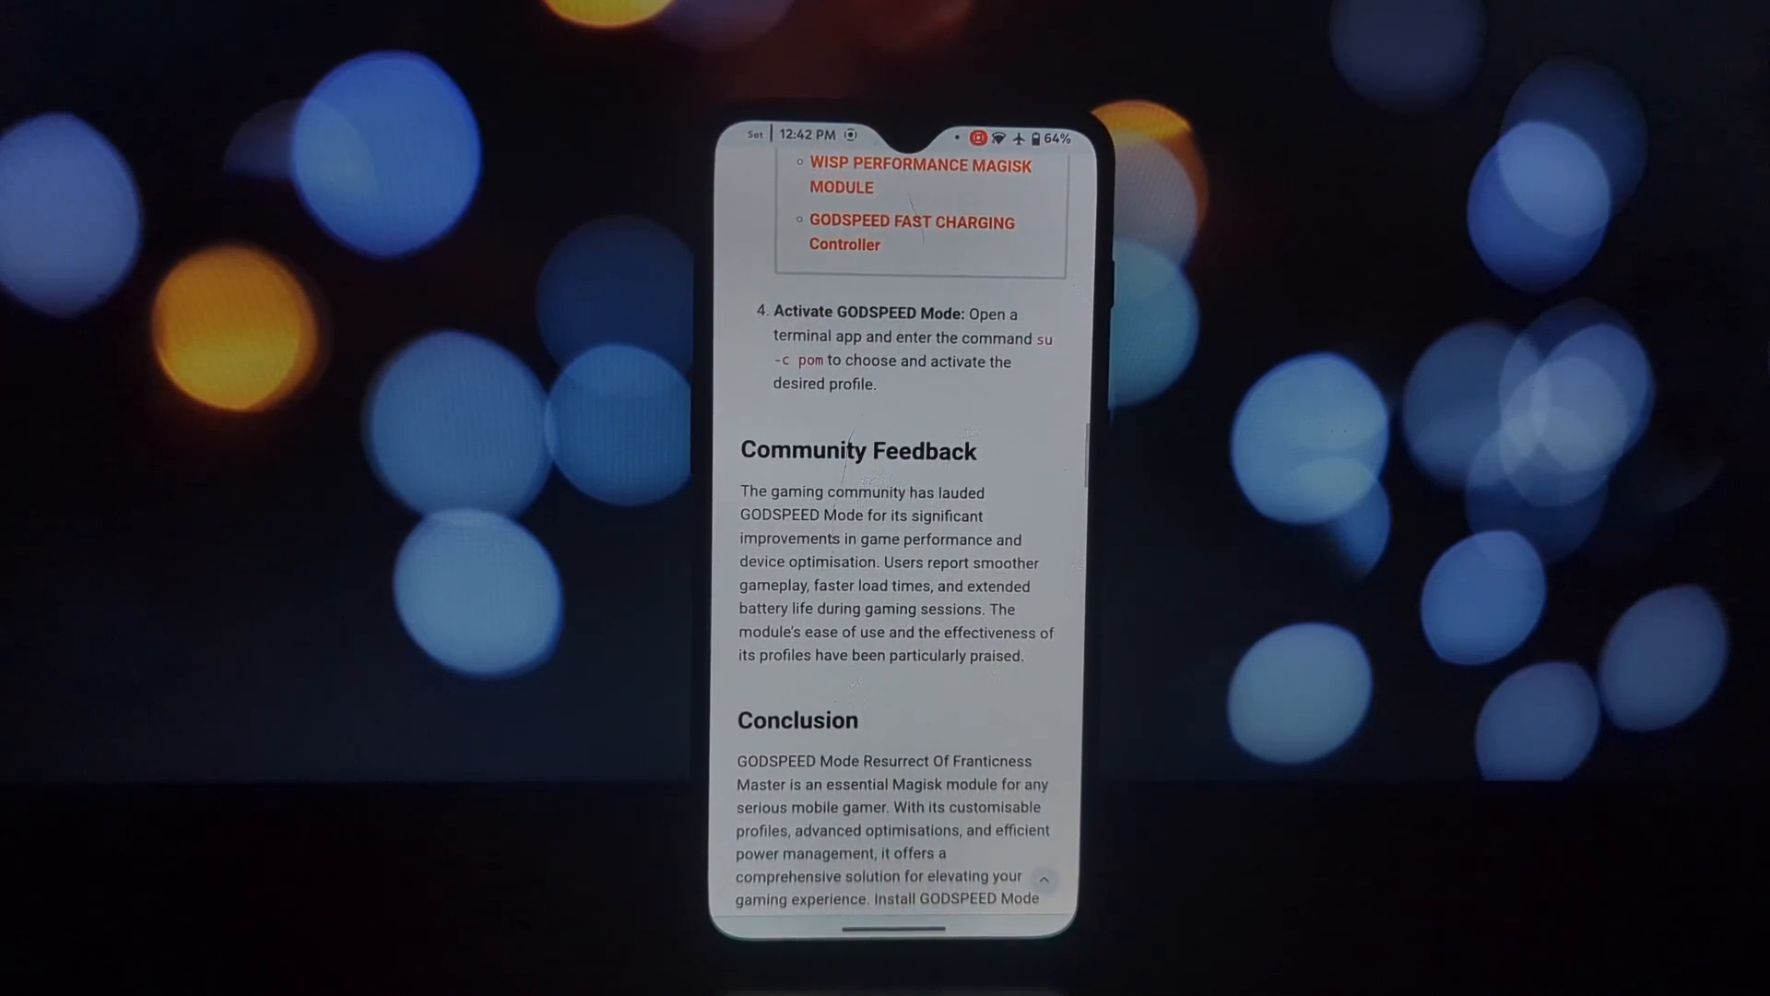
scroll("down", 3)
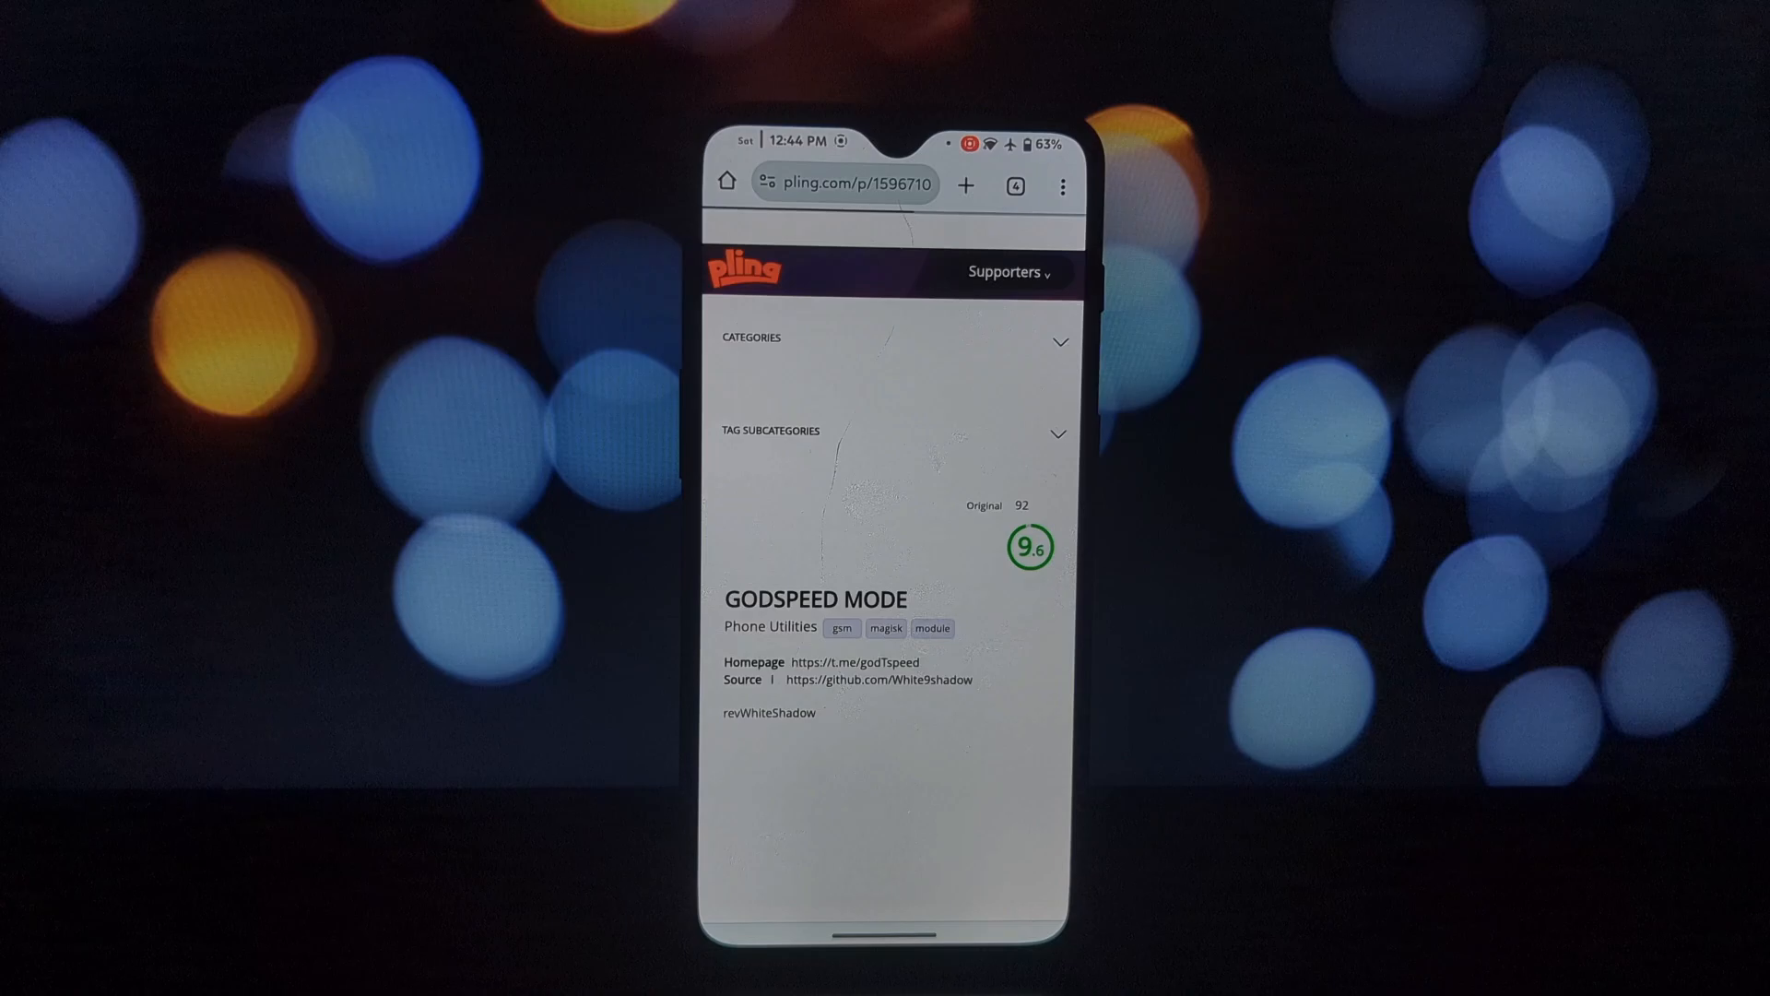
Scroll the Pling page down to the Files (11) list of zip downloads
scroll("down", 3)
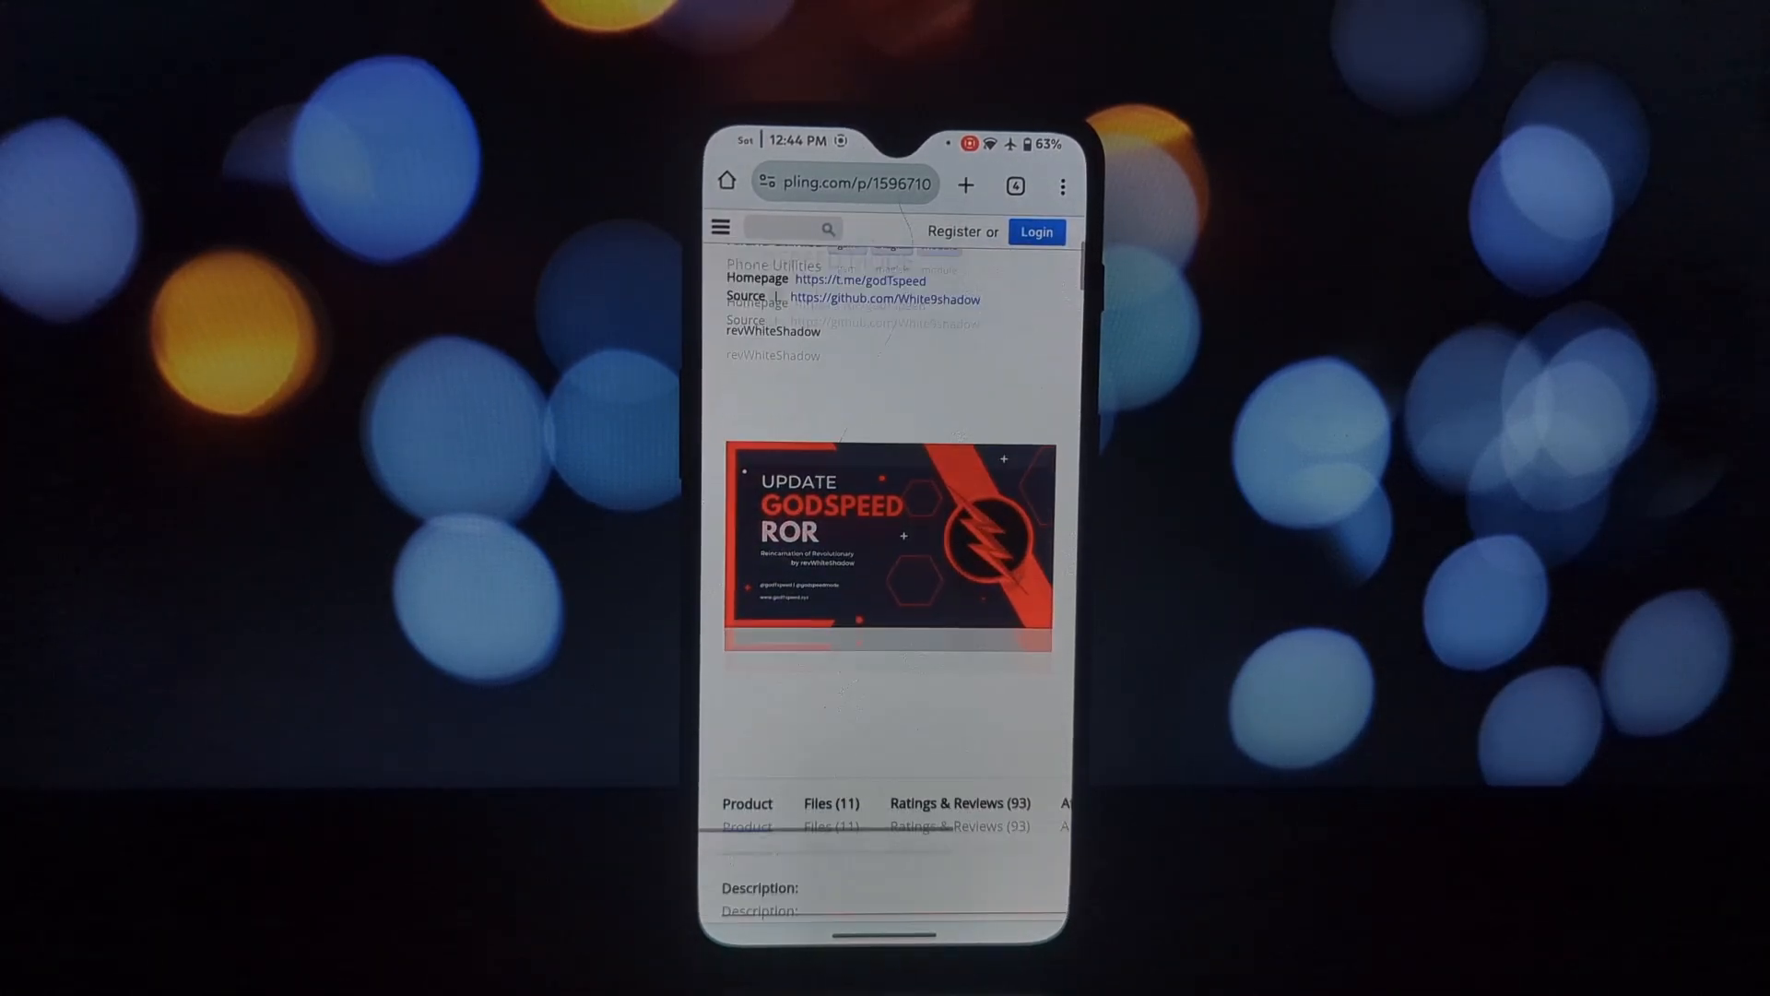
scroll("down", 3)
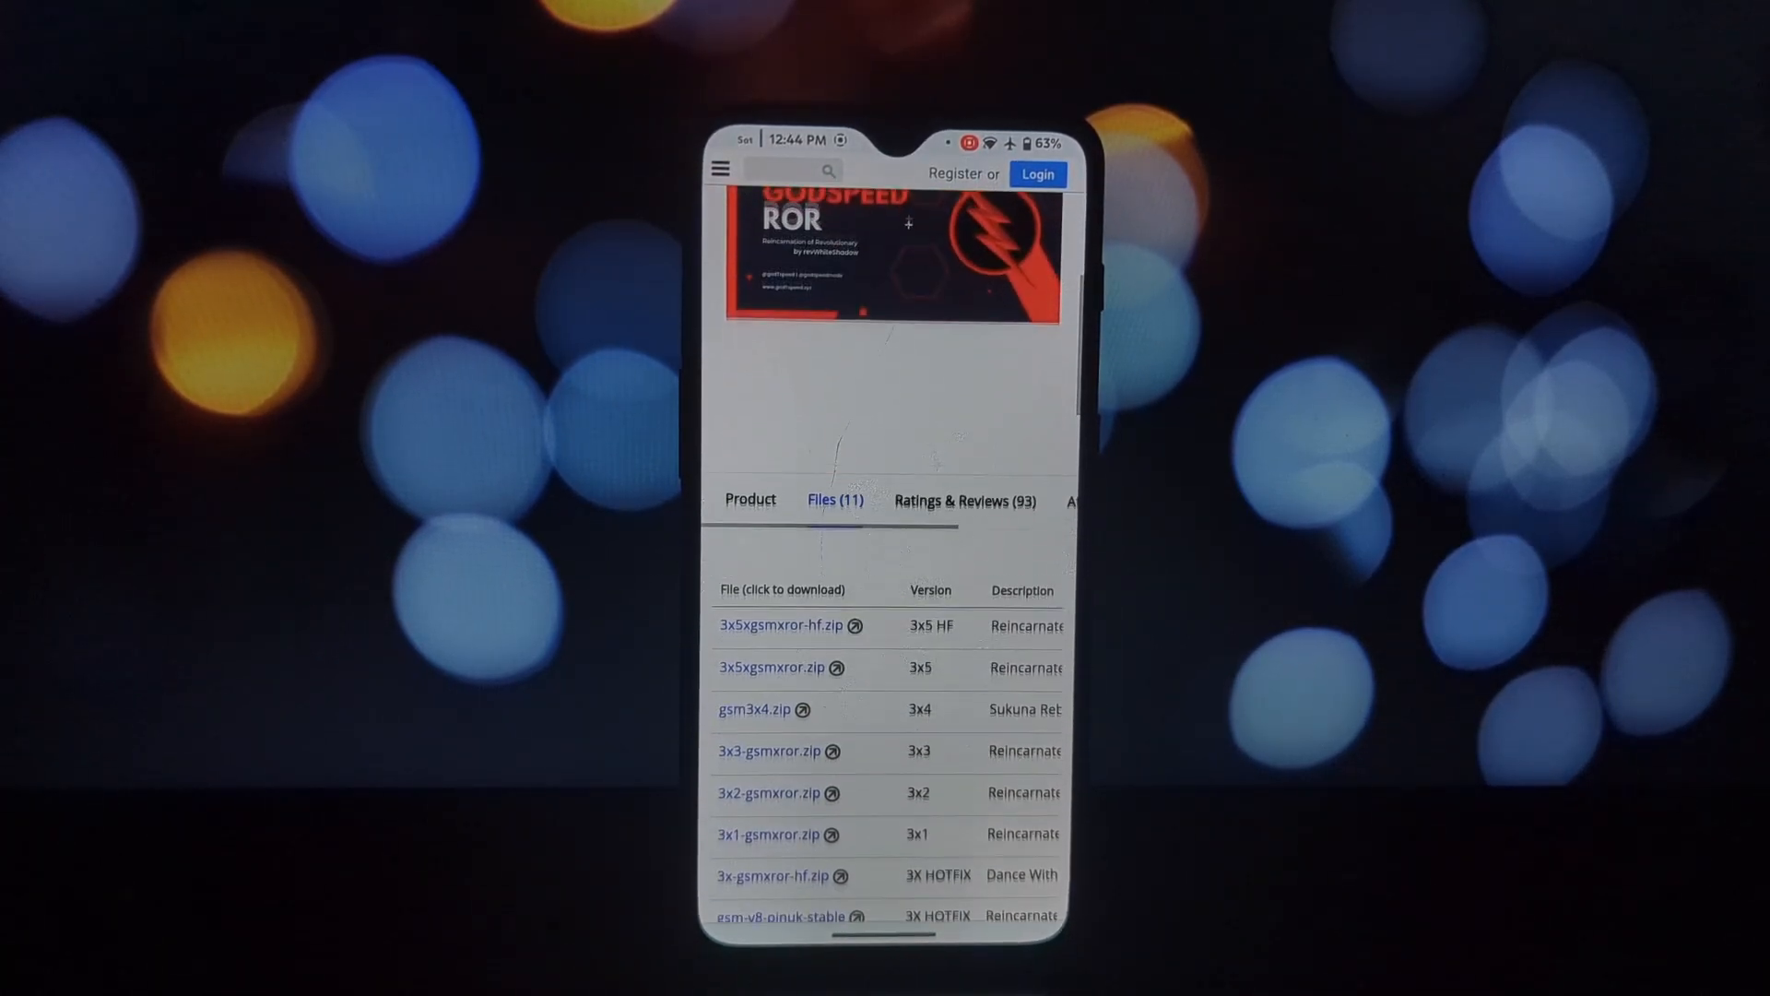
scroll("down", 3)
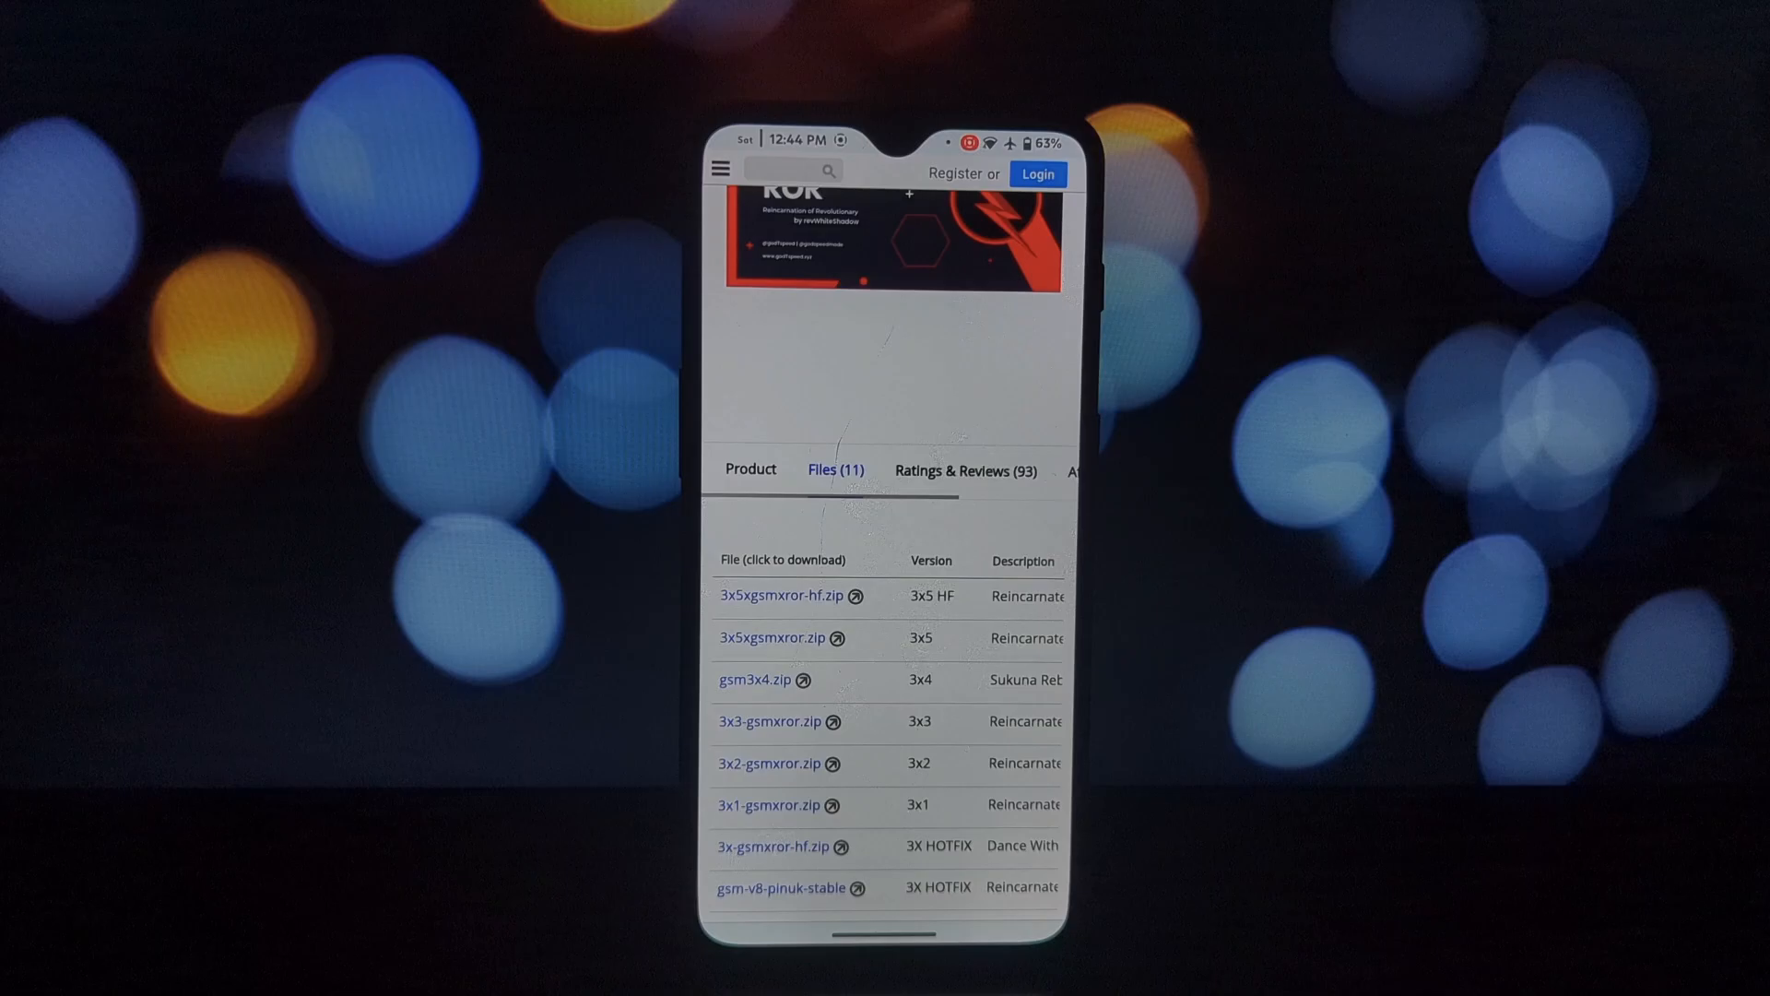
scroll("down", 3)
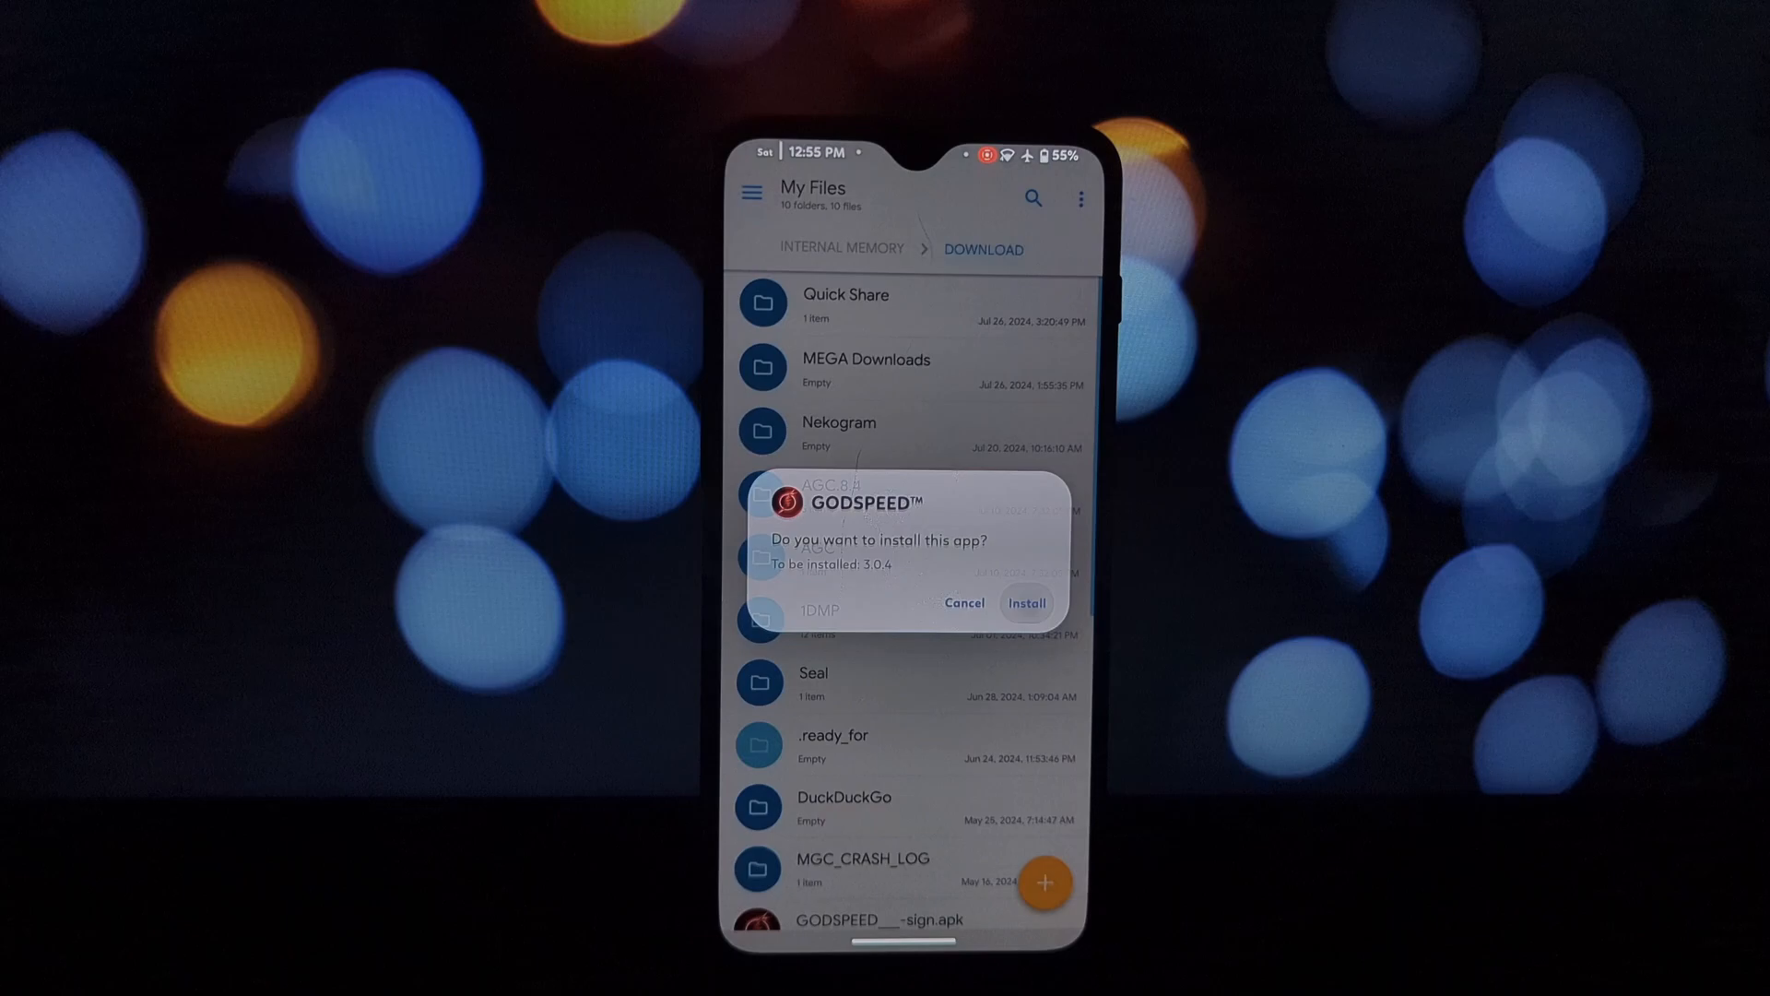
Install GODSPEED 3.0.4 past the Play Protect warning and launch it
left_click(1025, 603)
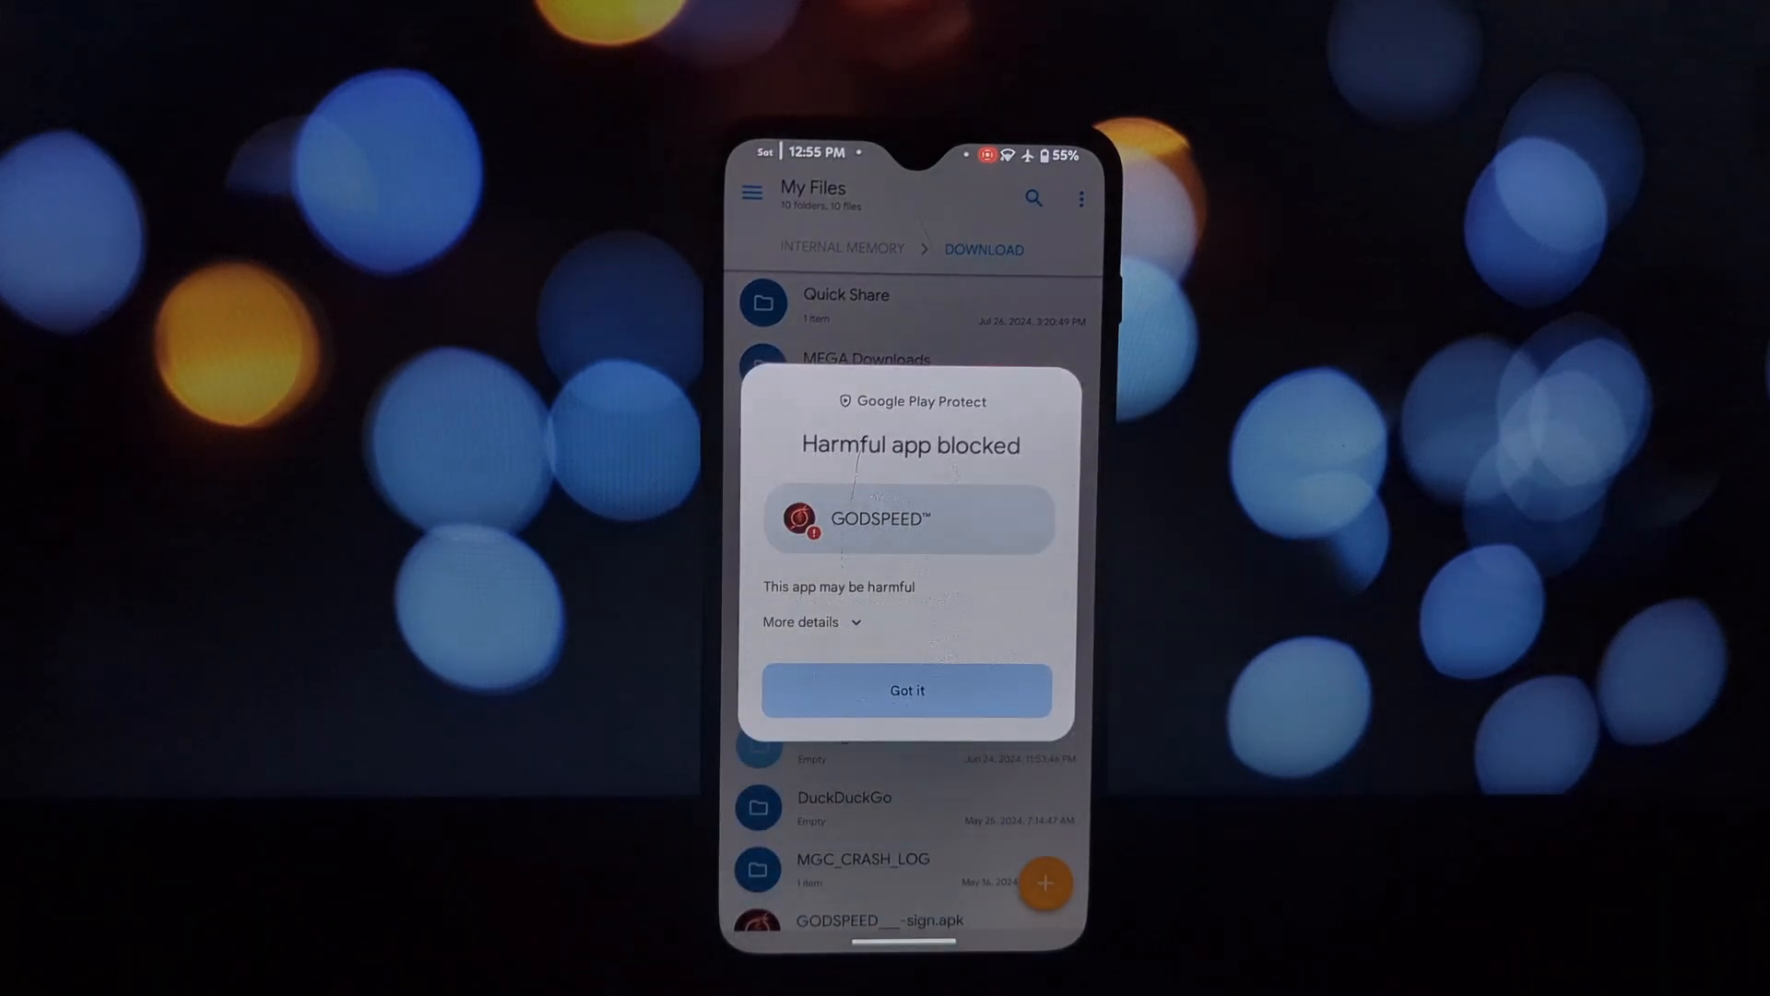
left_click(908, 690)
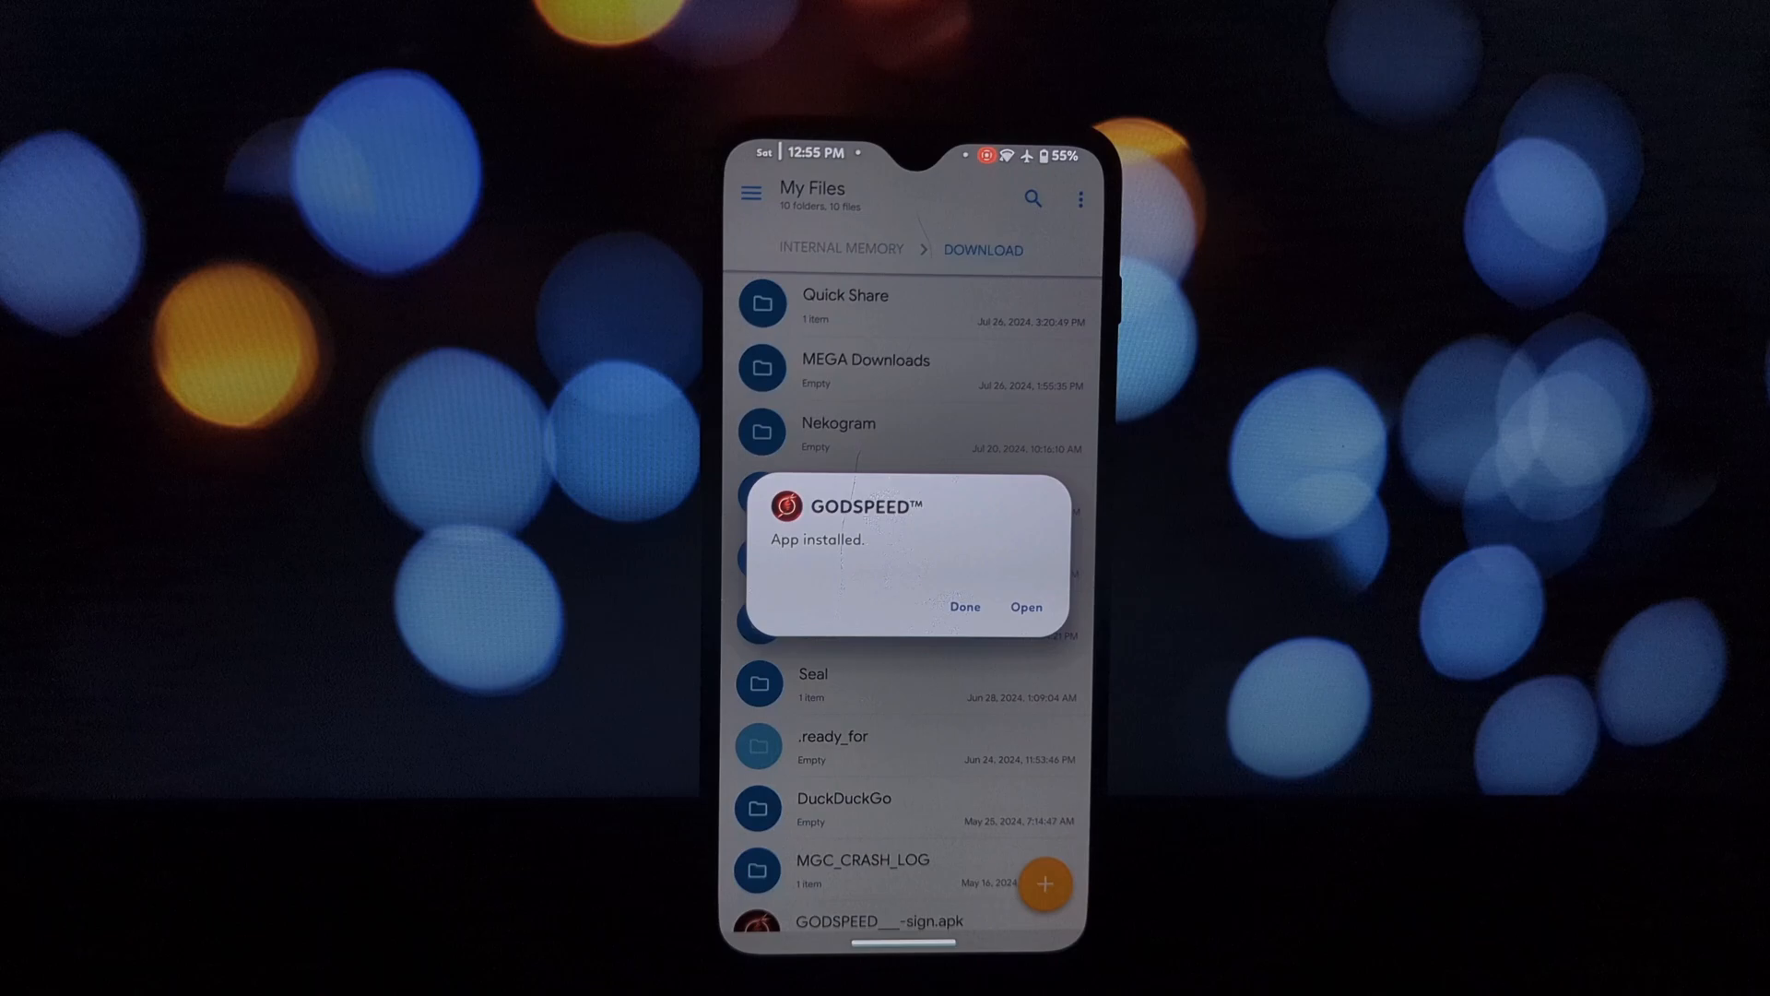
left_click(1026, 607)
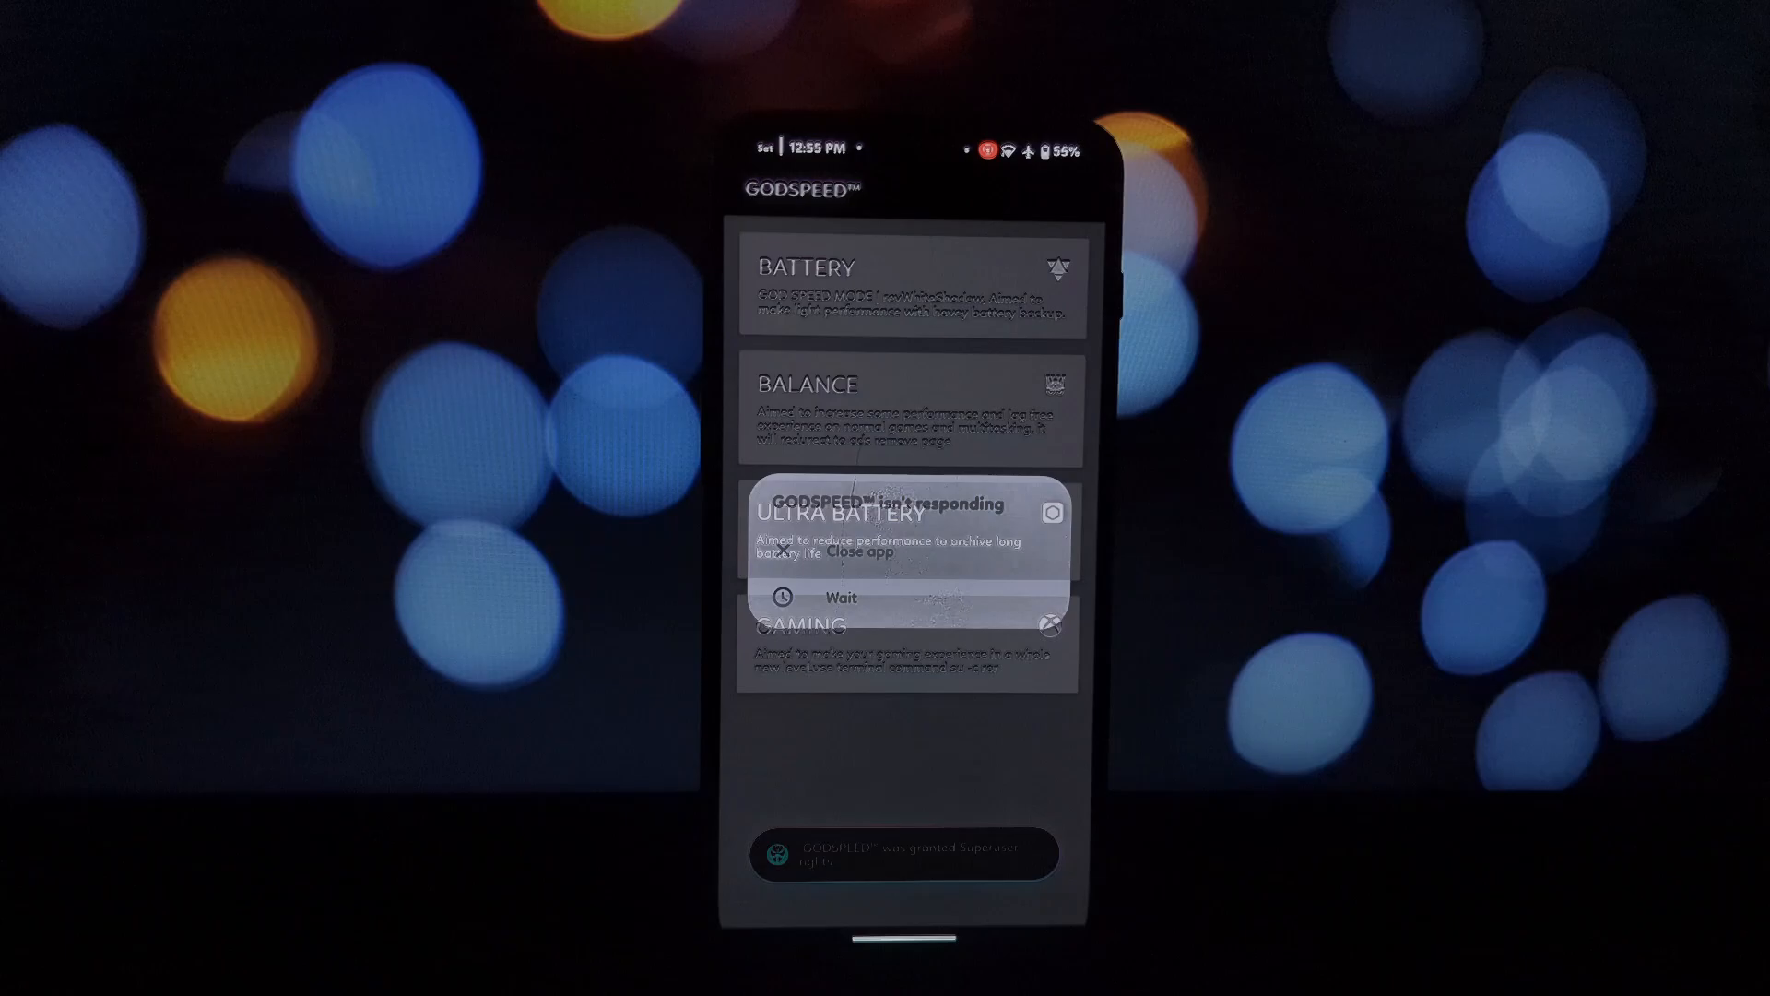
Dismiss the not-responding notice, then activate Gaming, Ultra Battery and Battery profiles
left_click(844, 595)
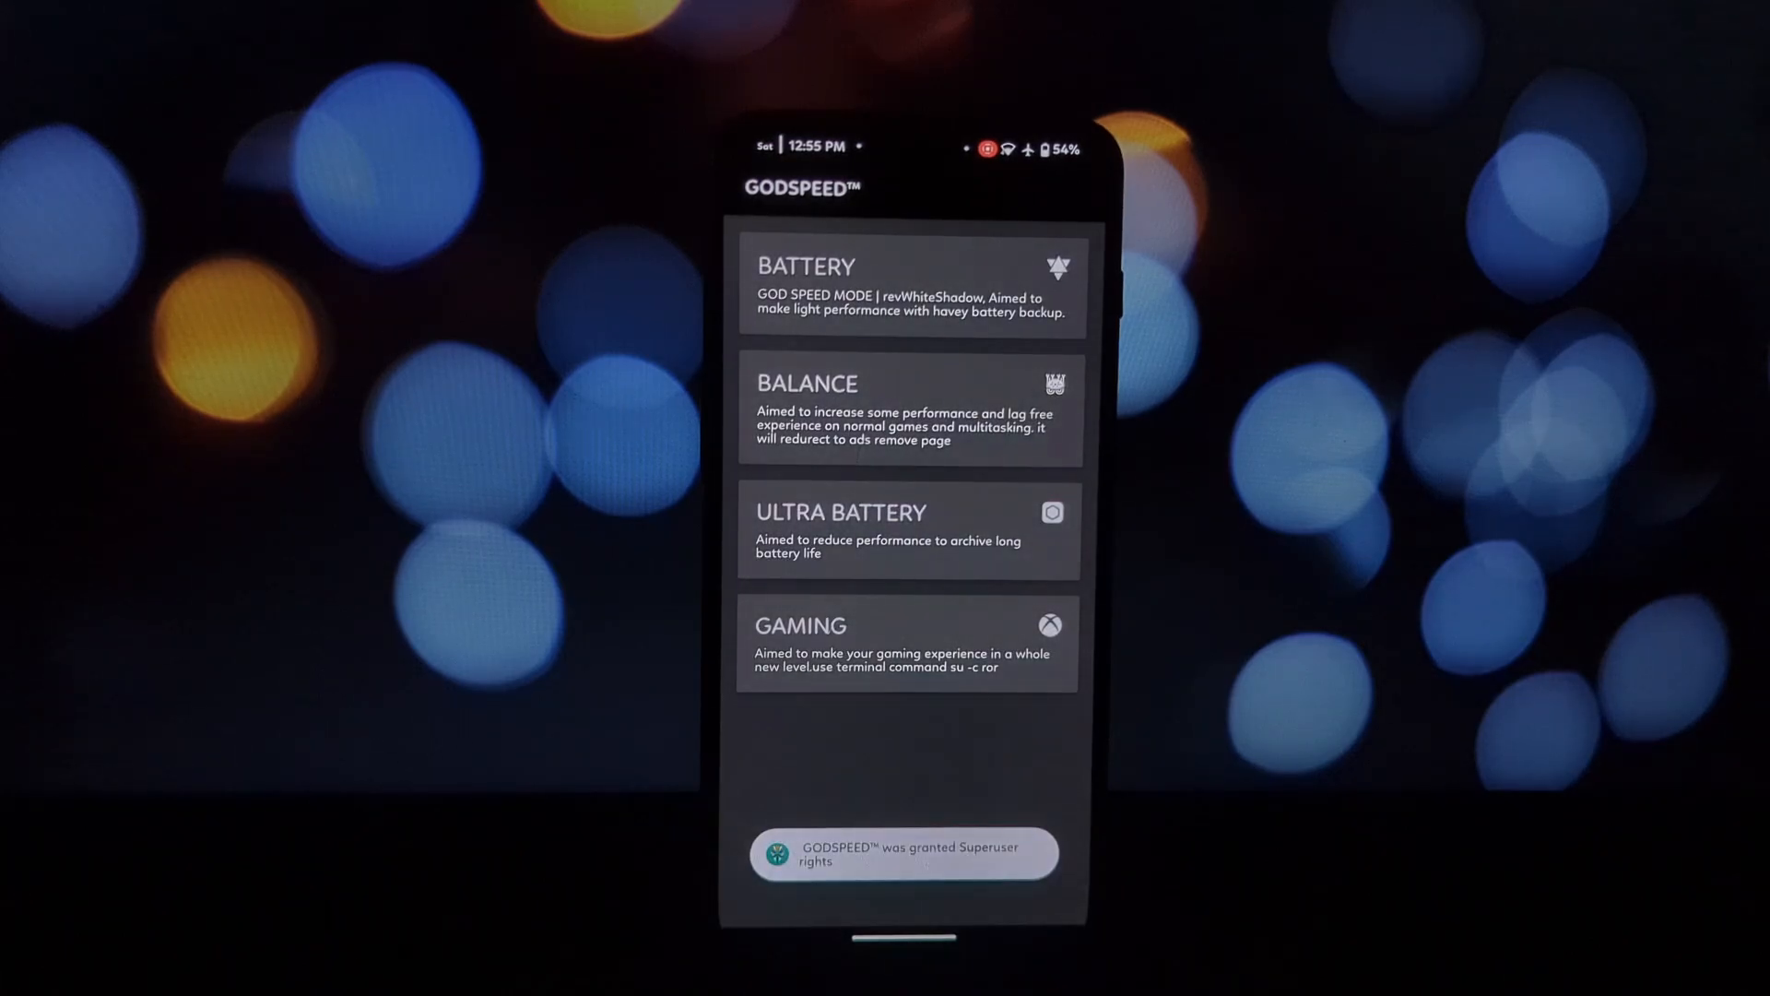
left_click(905, 644)
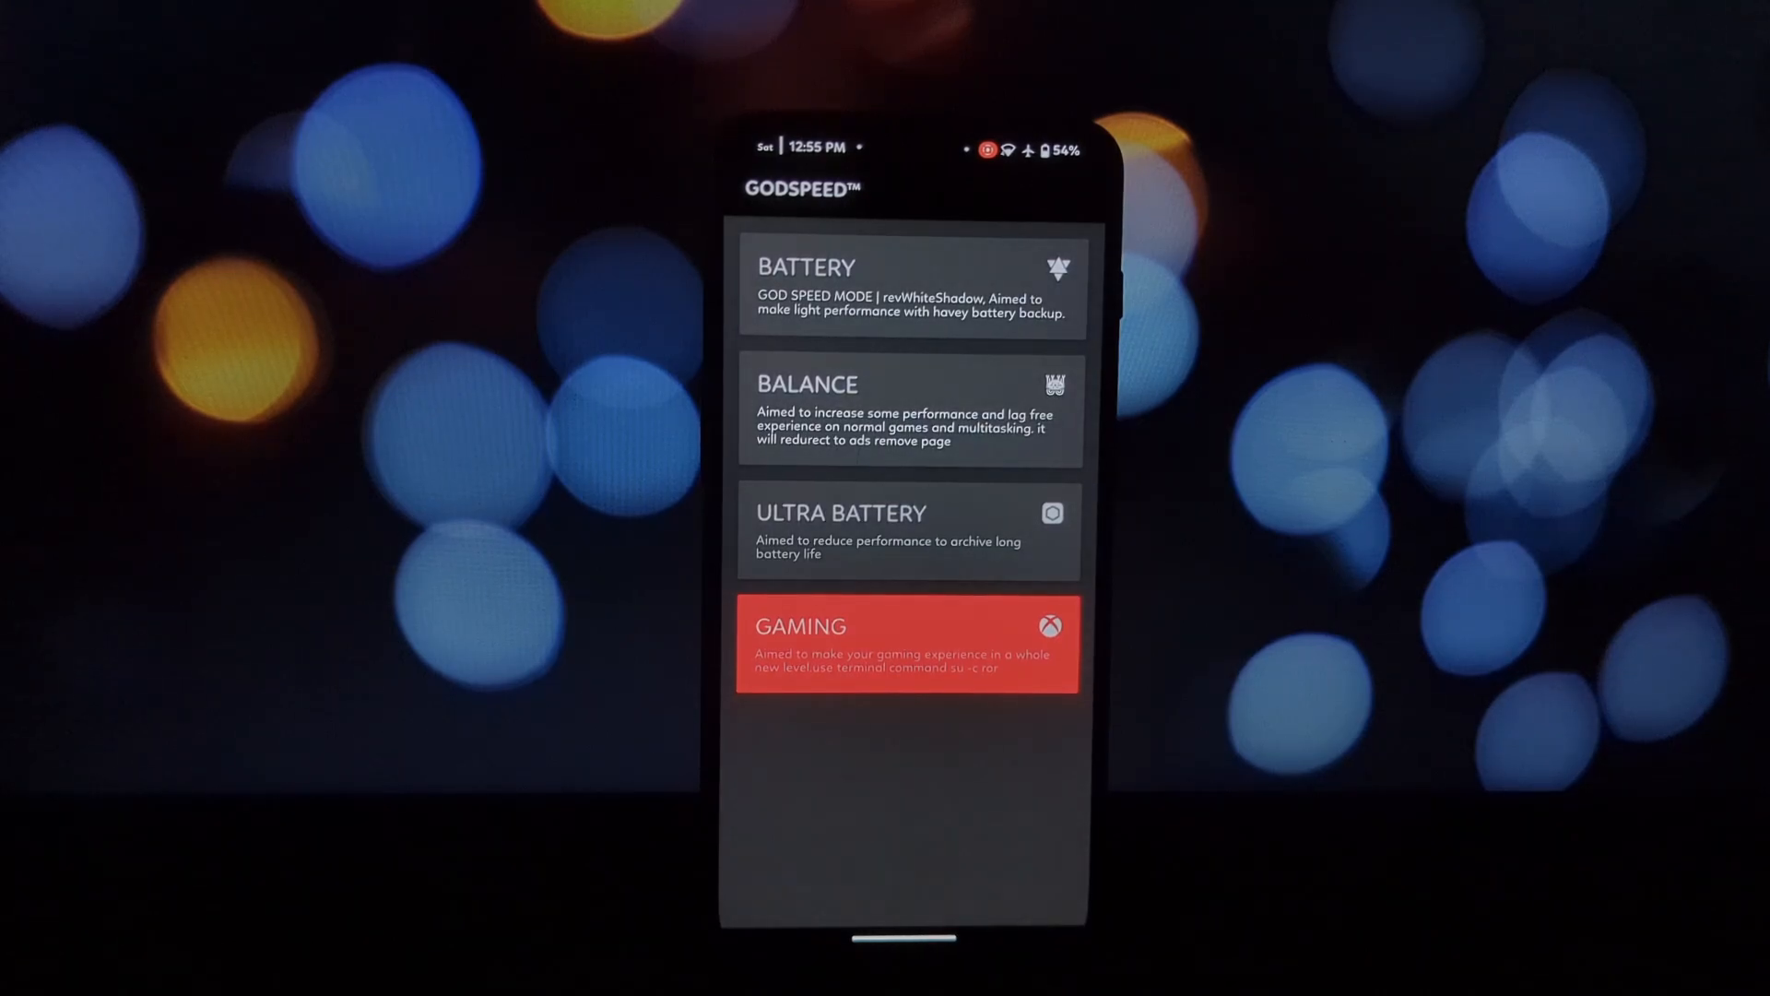
left_click(903, 531)
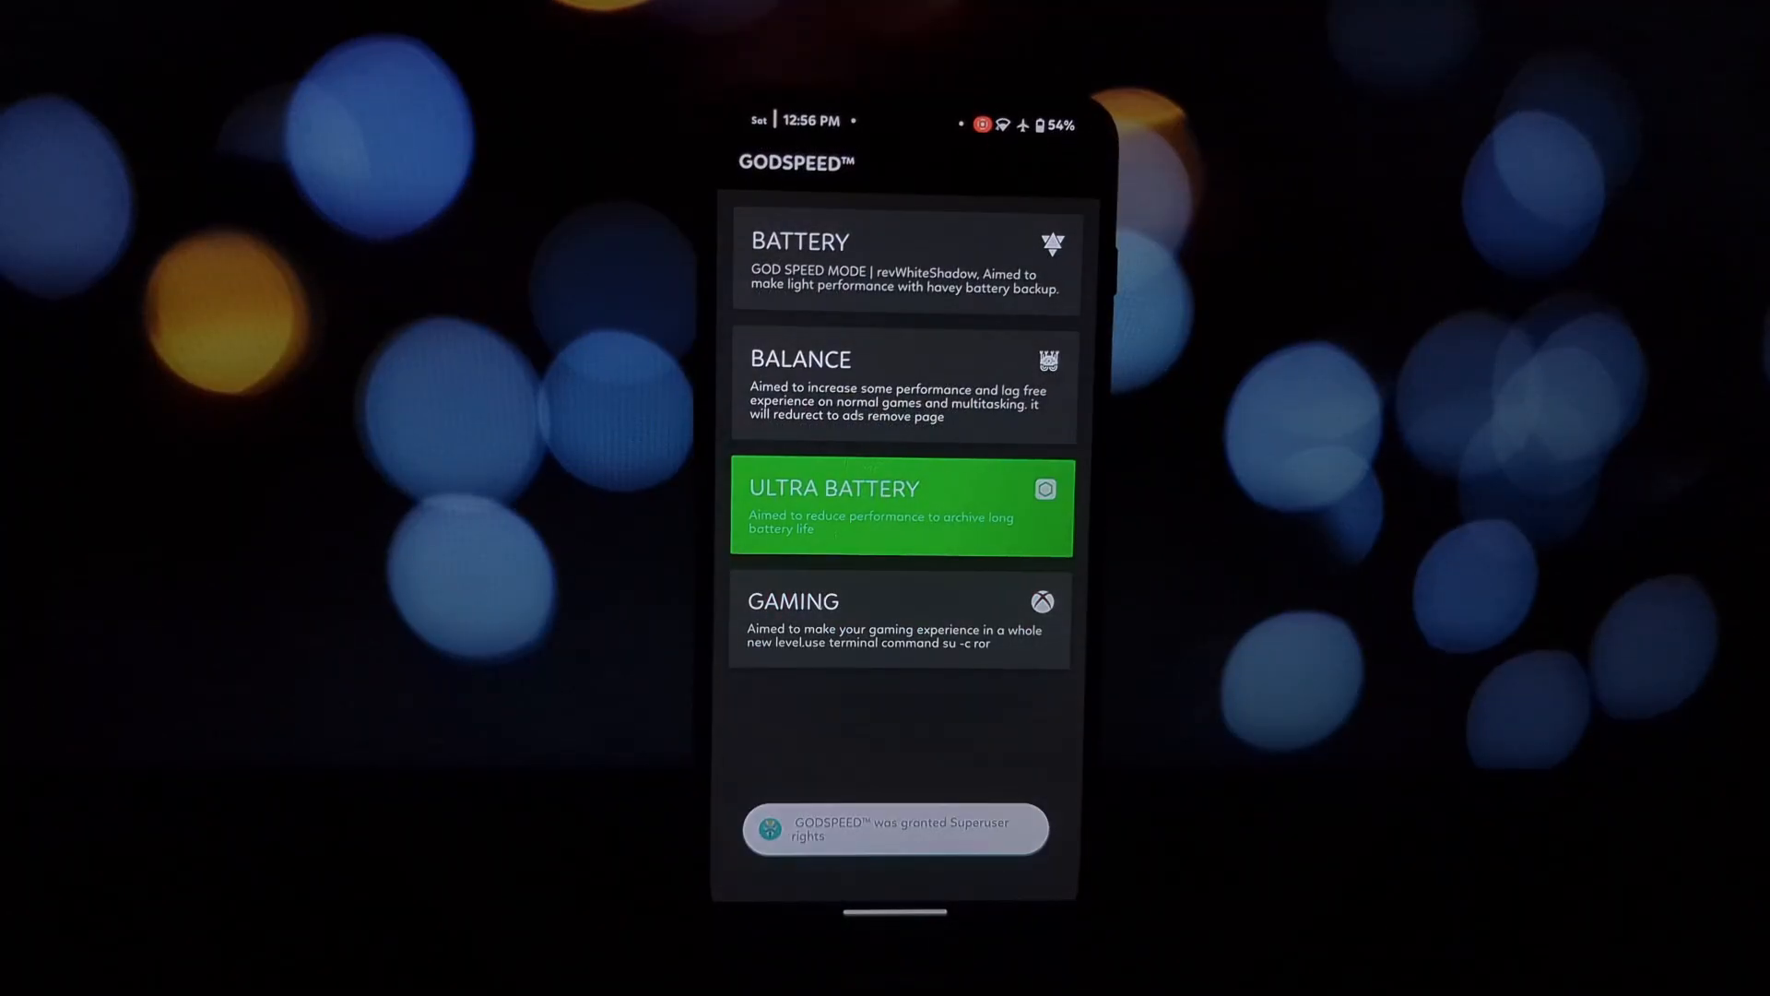
left_click(904, 260)
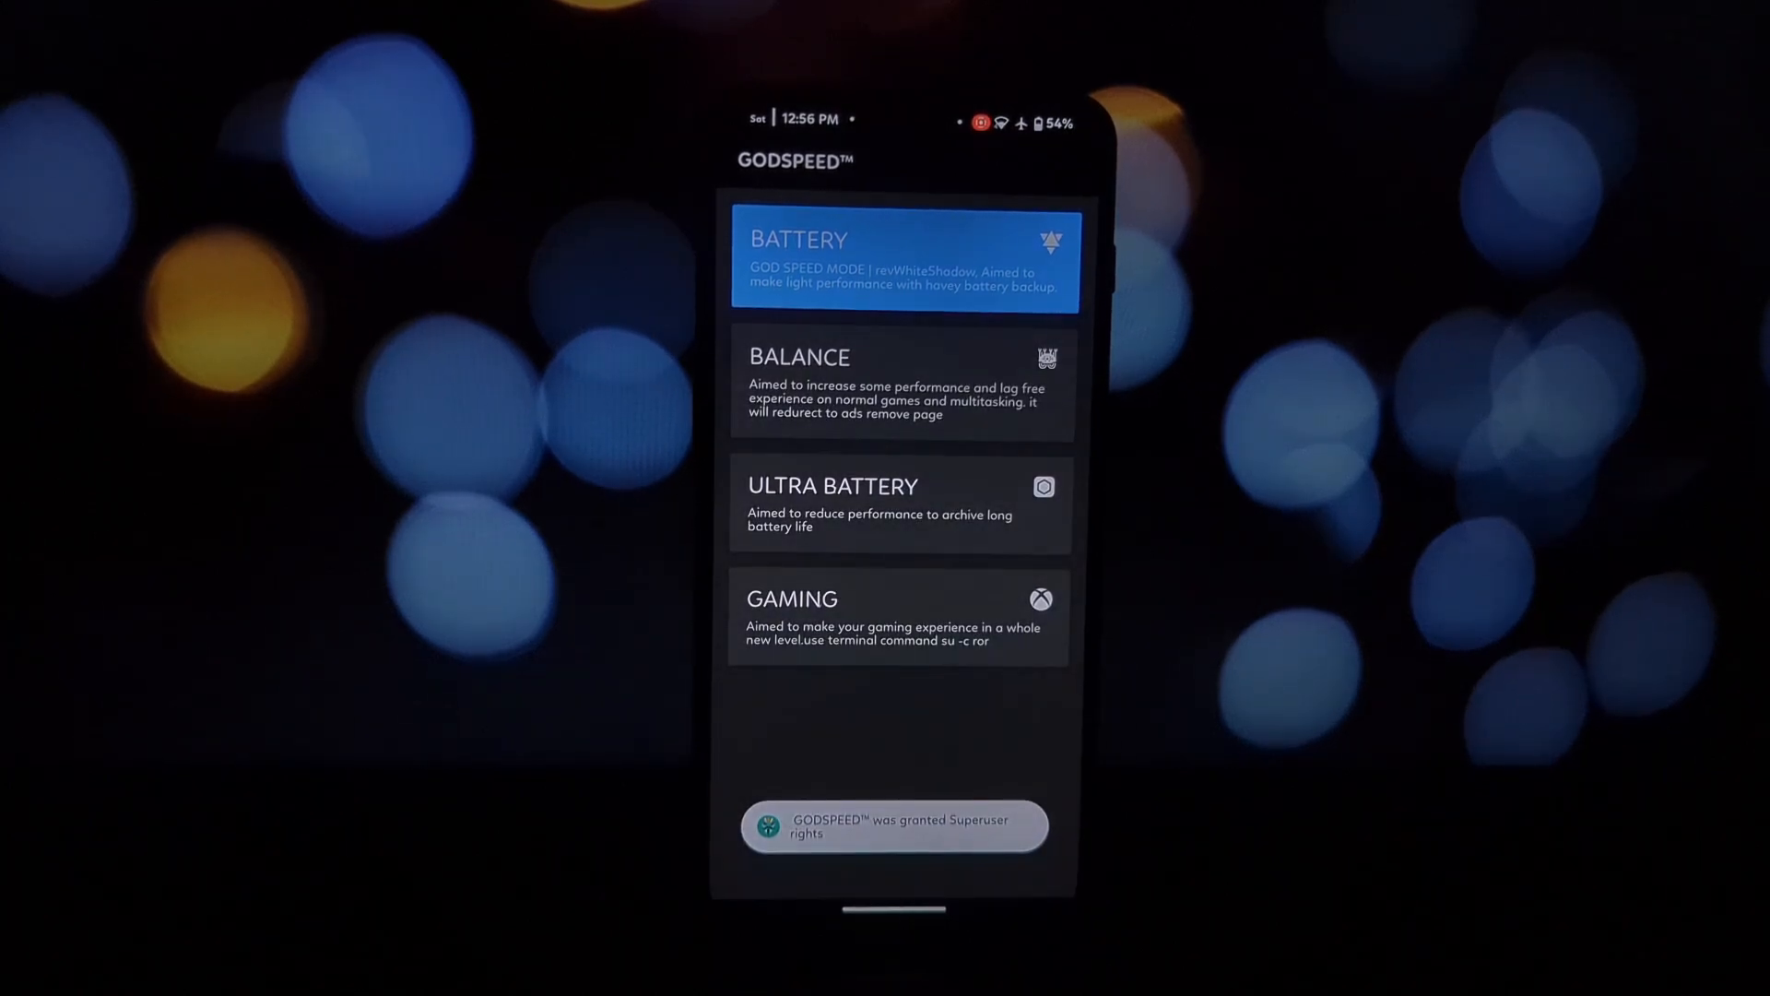
Activate Ultra Battery, then Balance, and finish with the Battery profile active
left_click(901, 505)
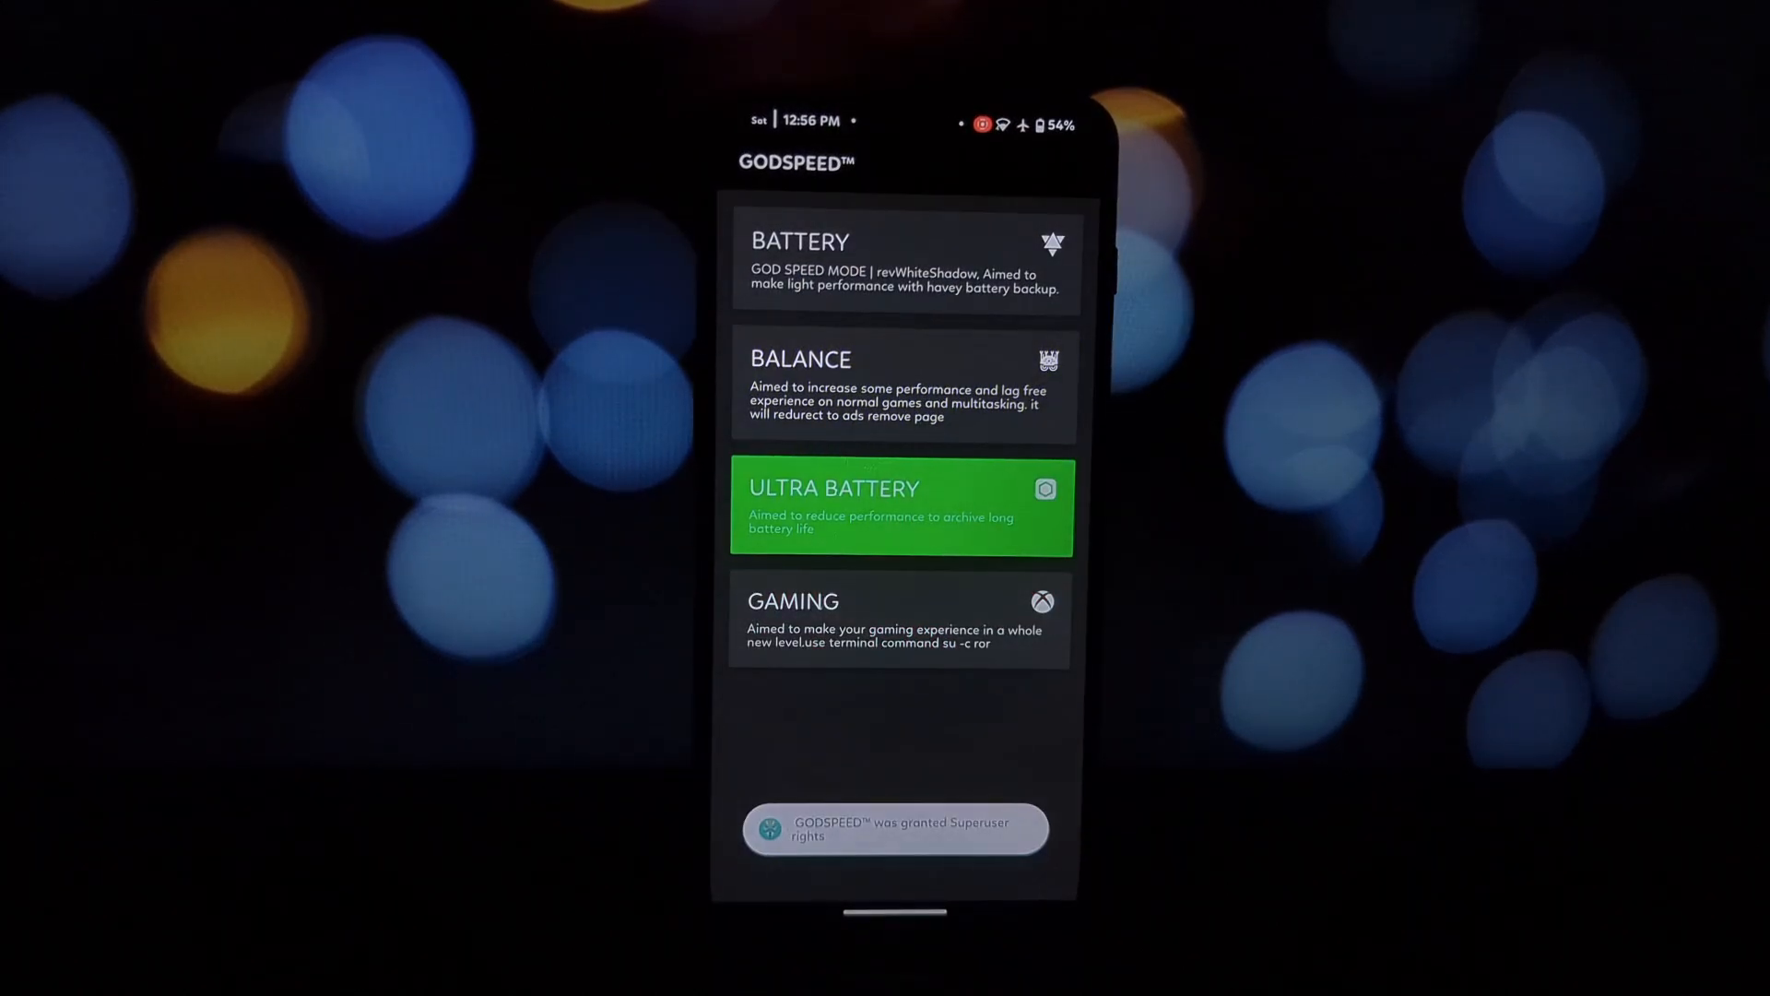
left_click(904, 262)
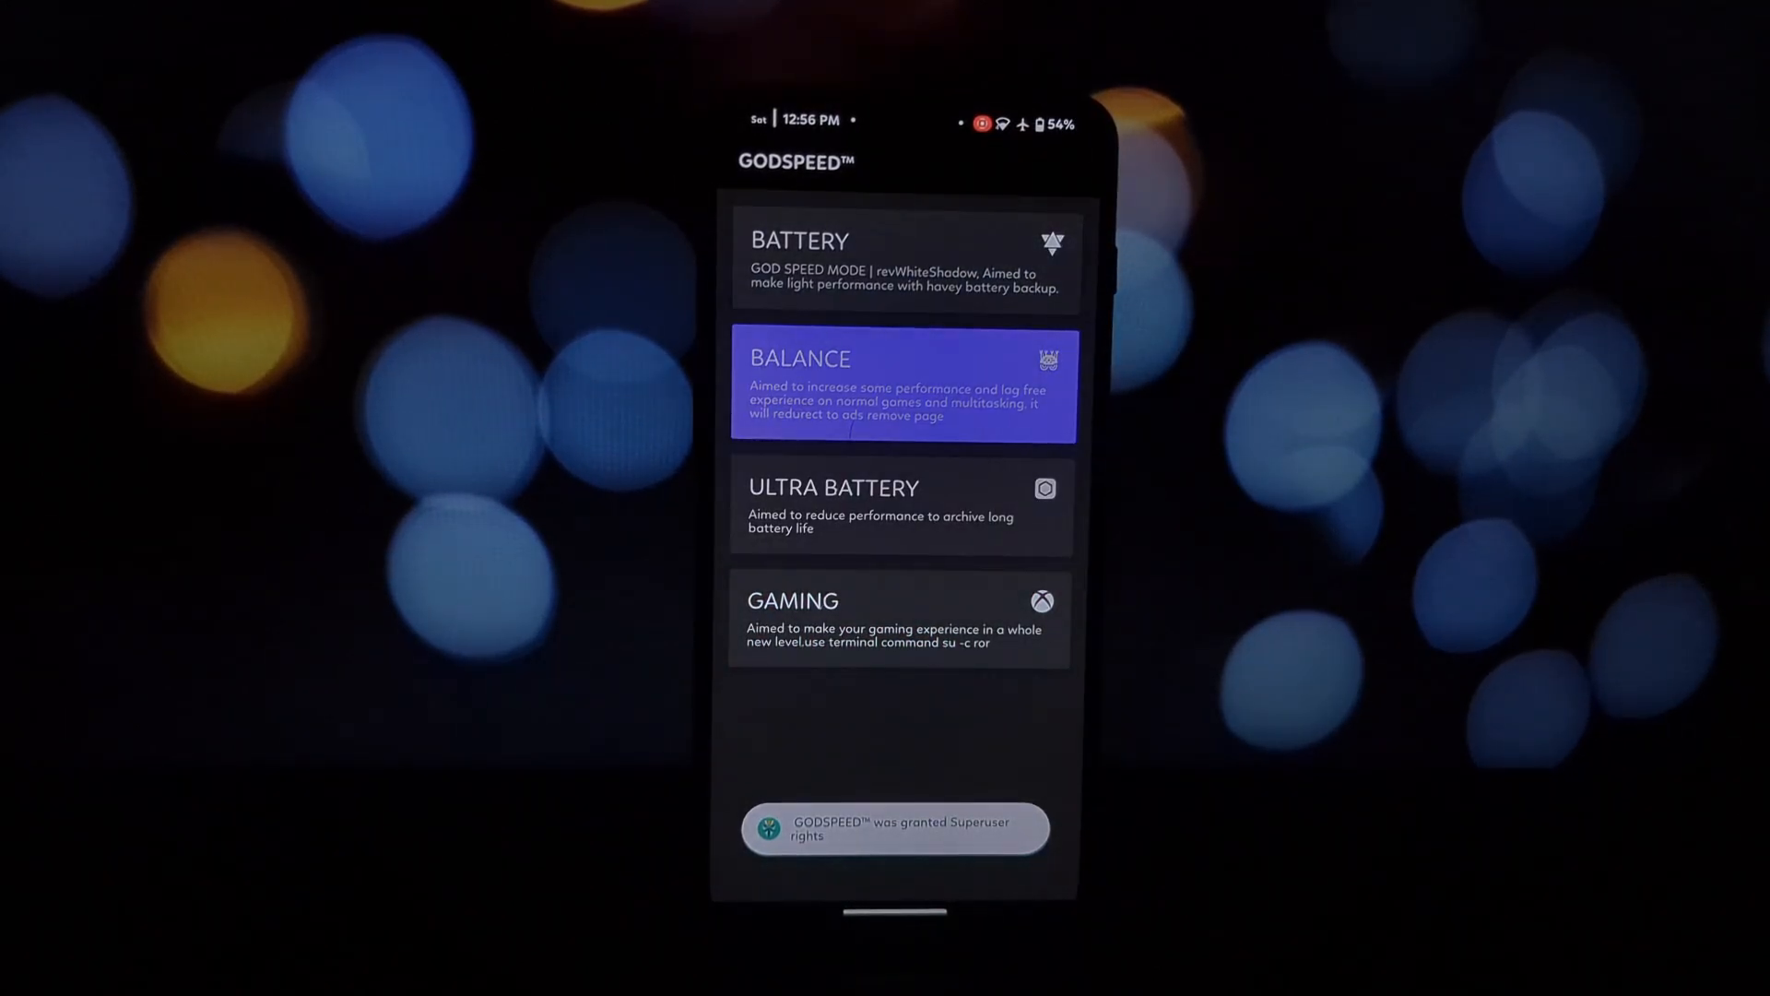
left_click(904, 262)
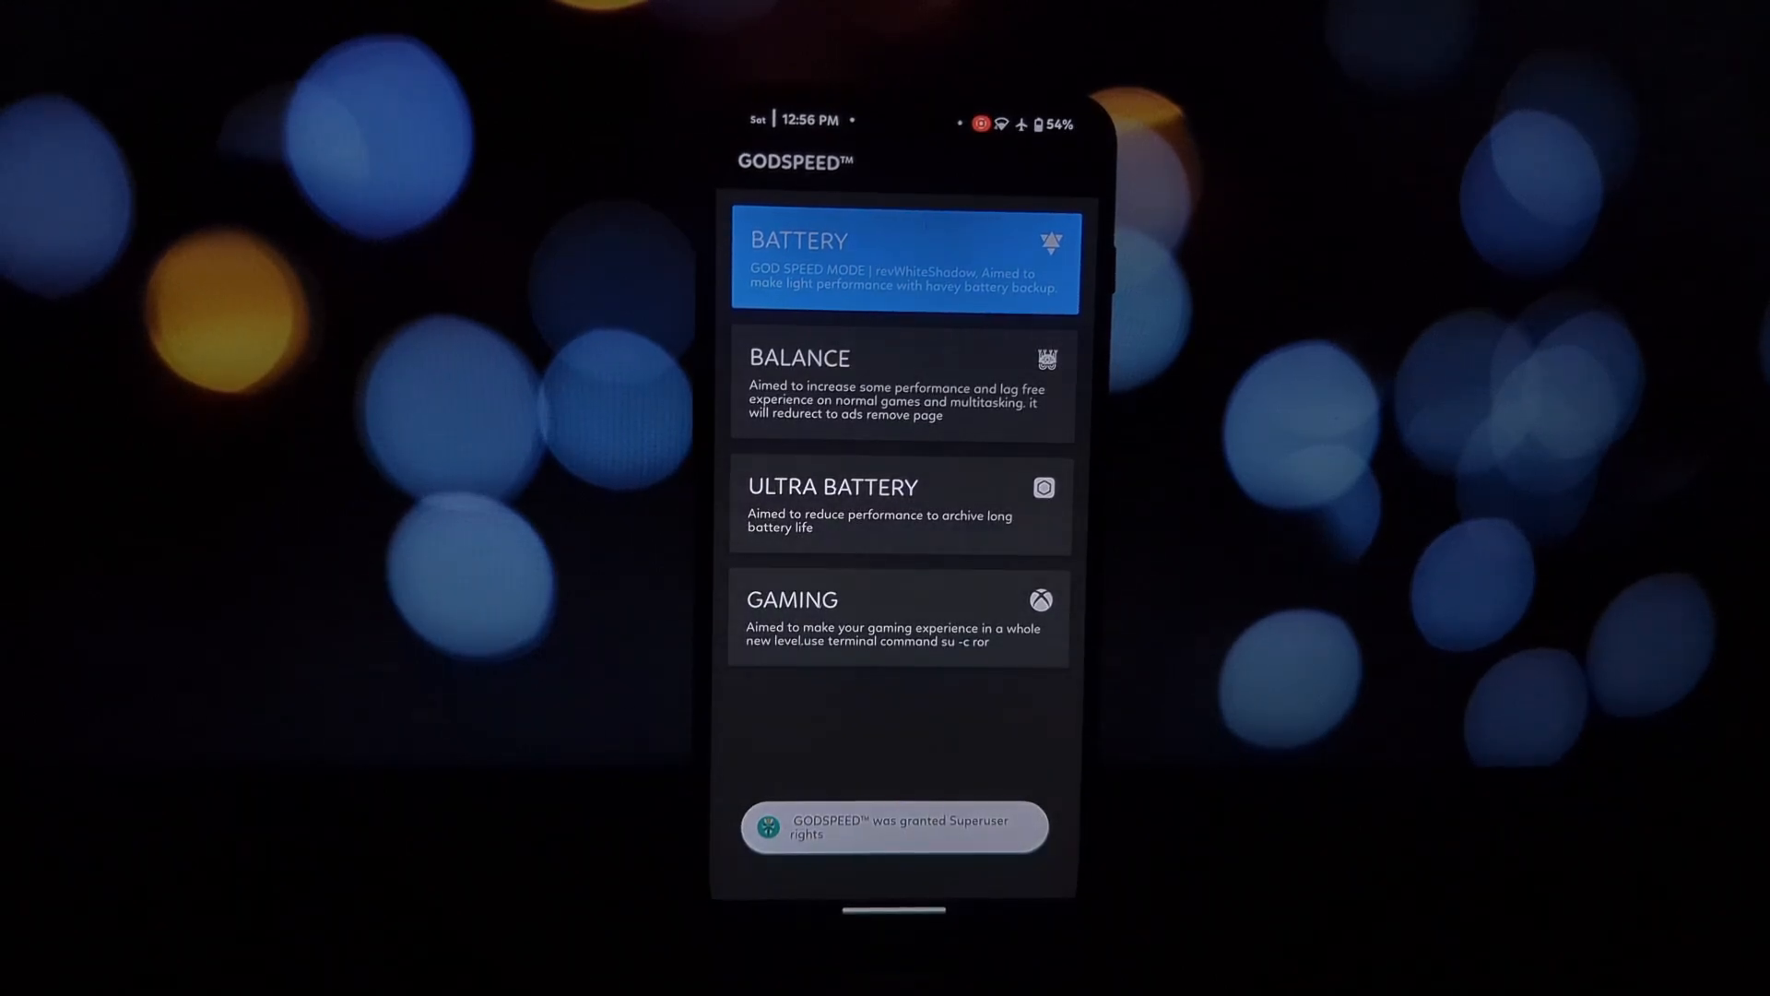